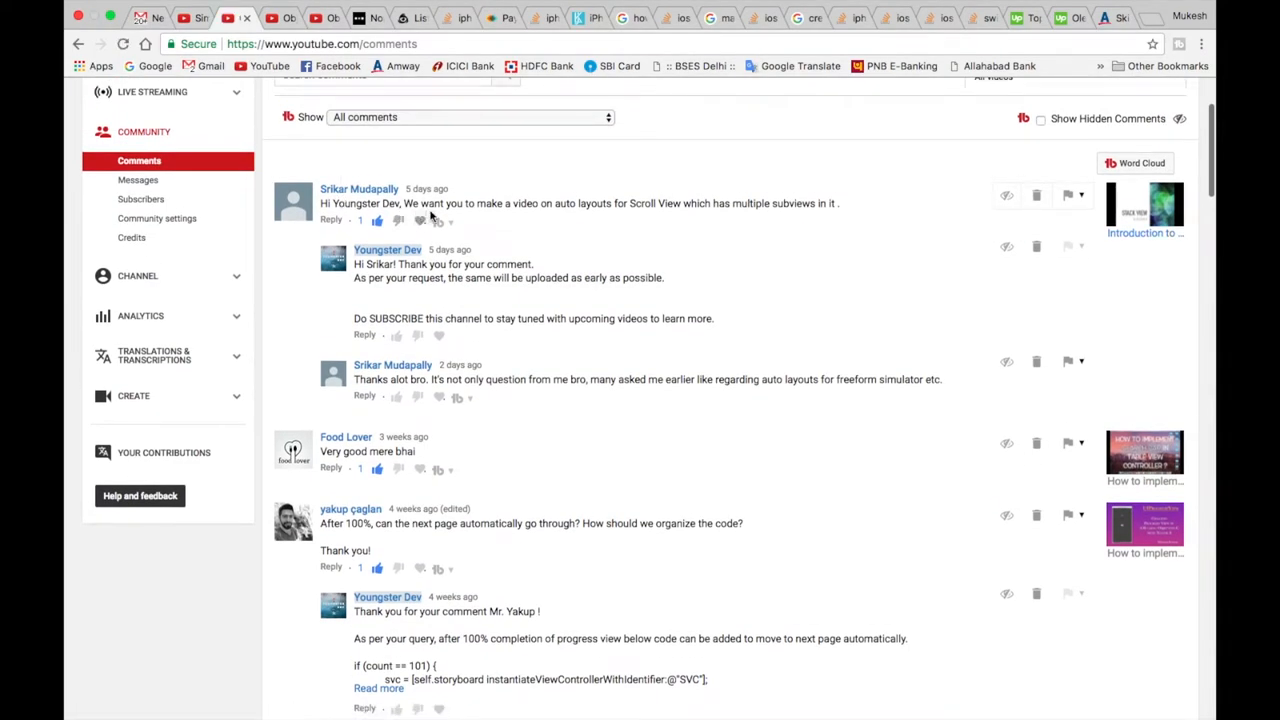
{"action": "mouse_move", "coordinate": [622, 218]}
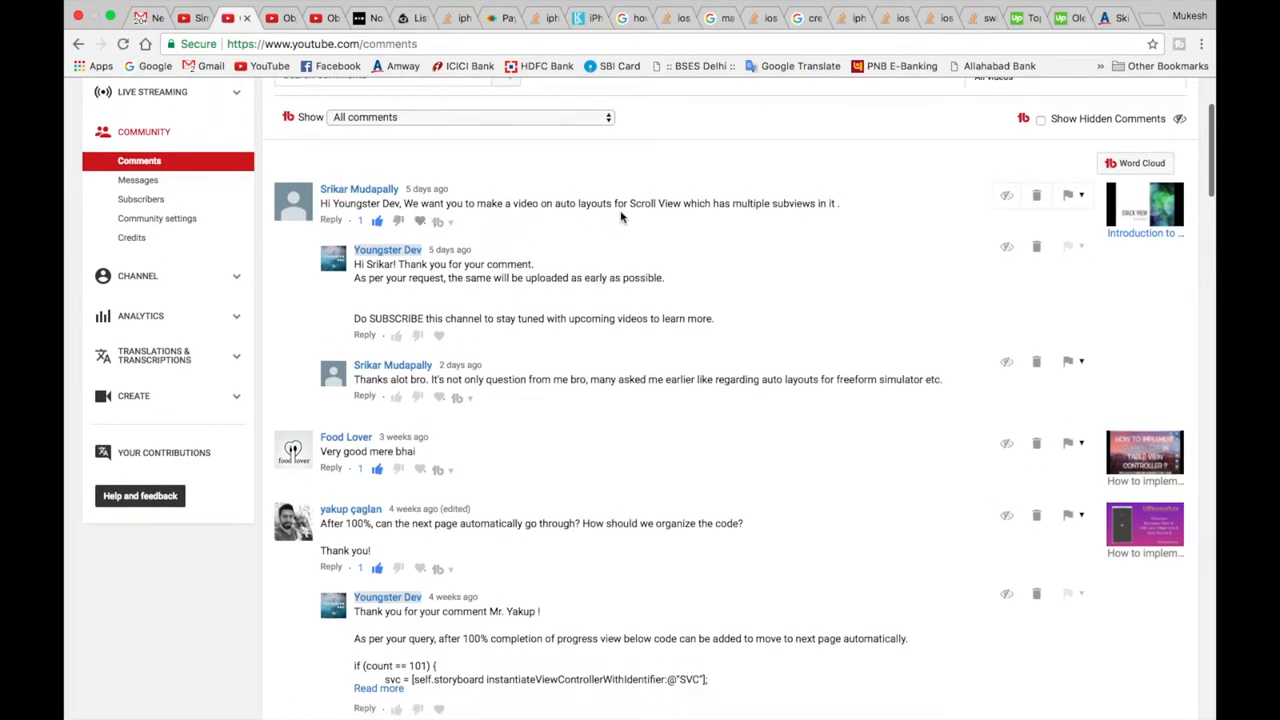
{"action": "mouse_move", "coordinate": [712, 216]}
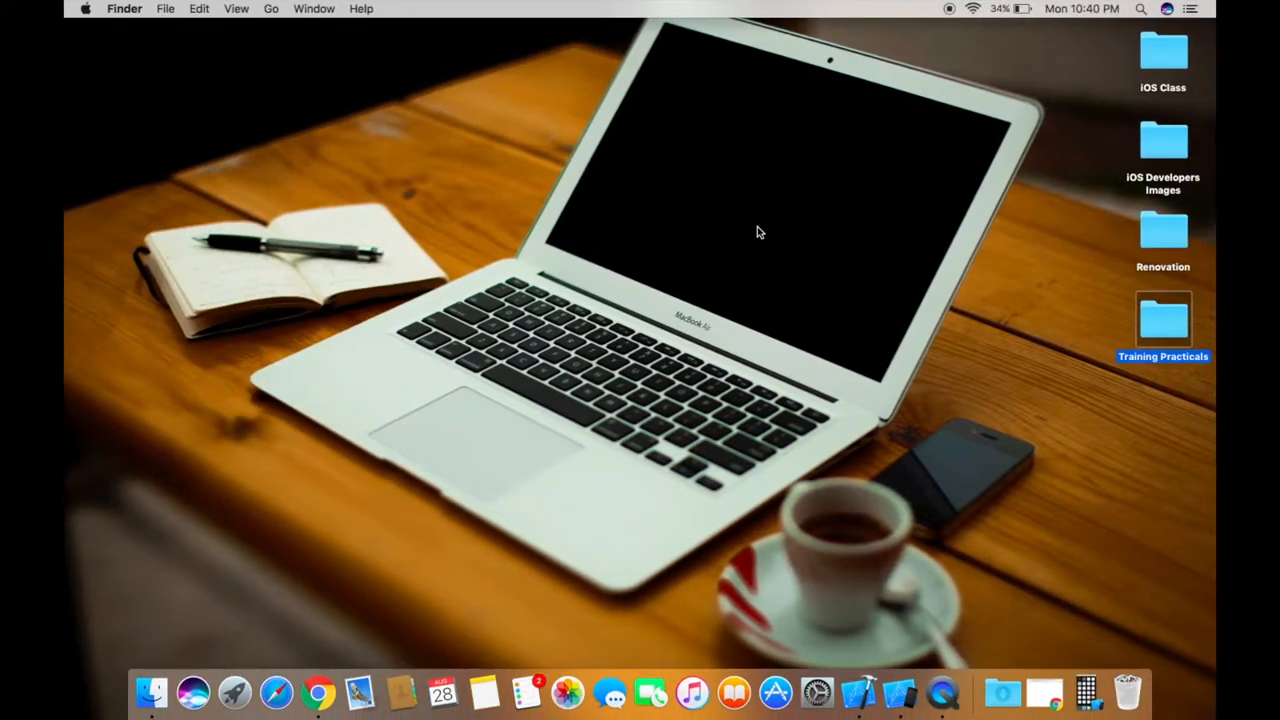
{"action": "mouse_move", "coordinate": [858, 690]}
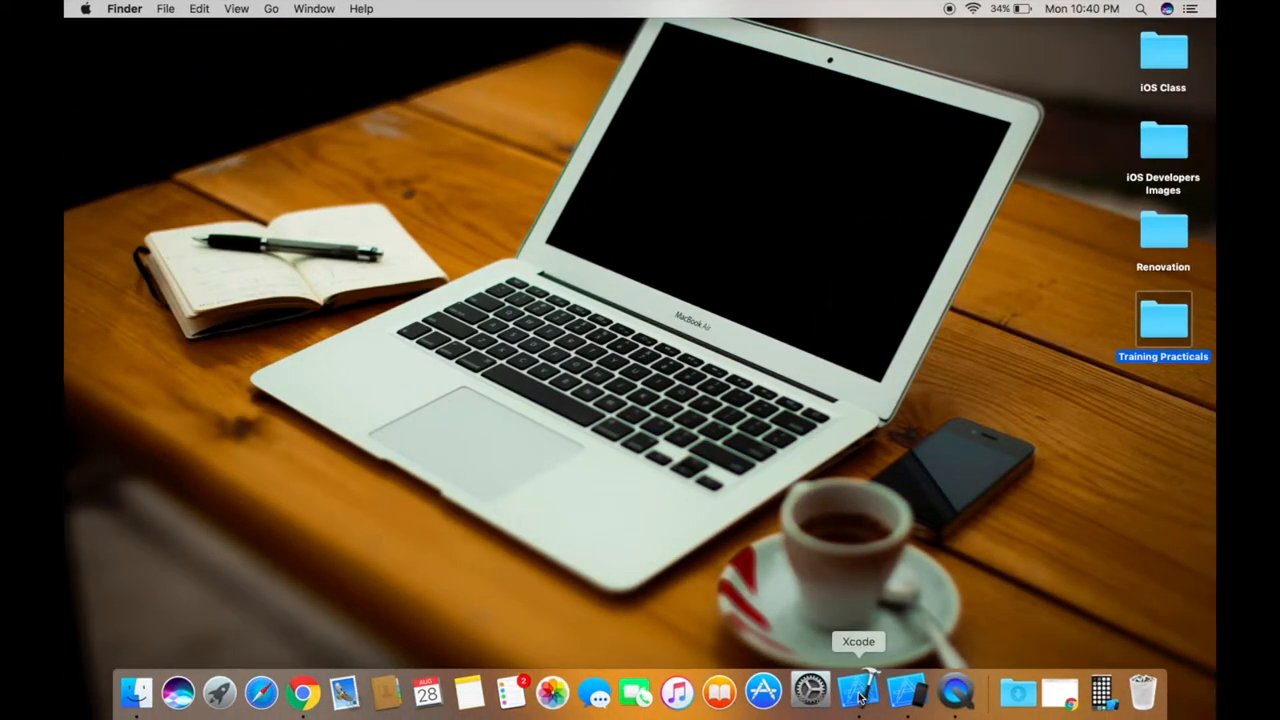
Step: Create a new Single View Application project named ScrollViewDemo and proceed to the save location
{"action": "left_click", "coordinate": [858, 690]}
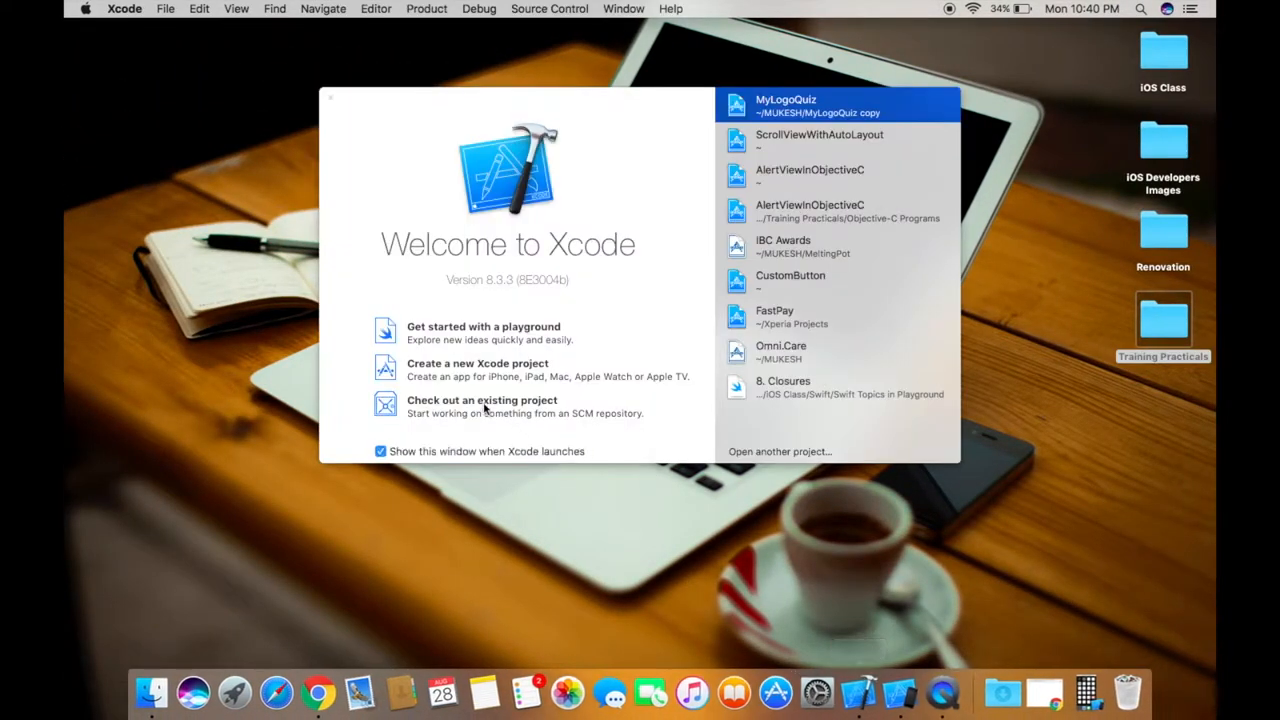
{"action": "left_click", "coordinate": [330, 96]}
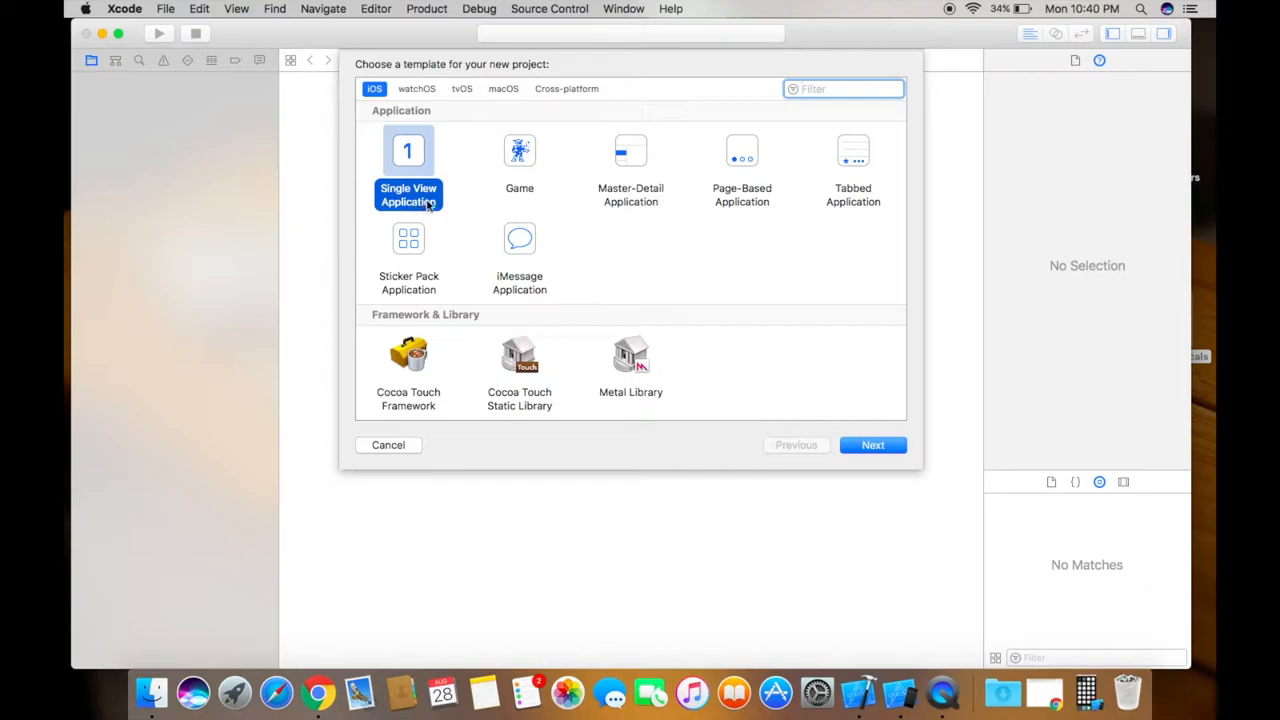
{"action": "left_click", "coordinate": [872, 444]}
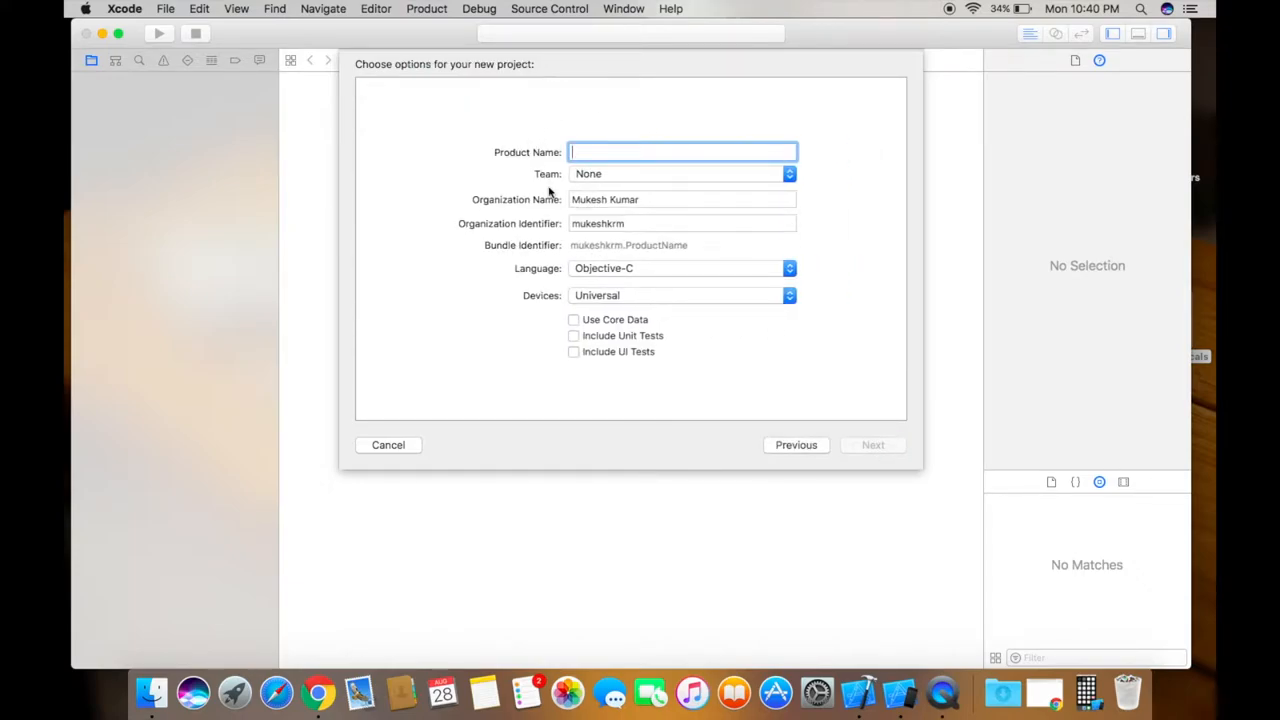
{"action": "type", "text": "ScrollViewDemo"}
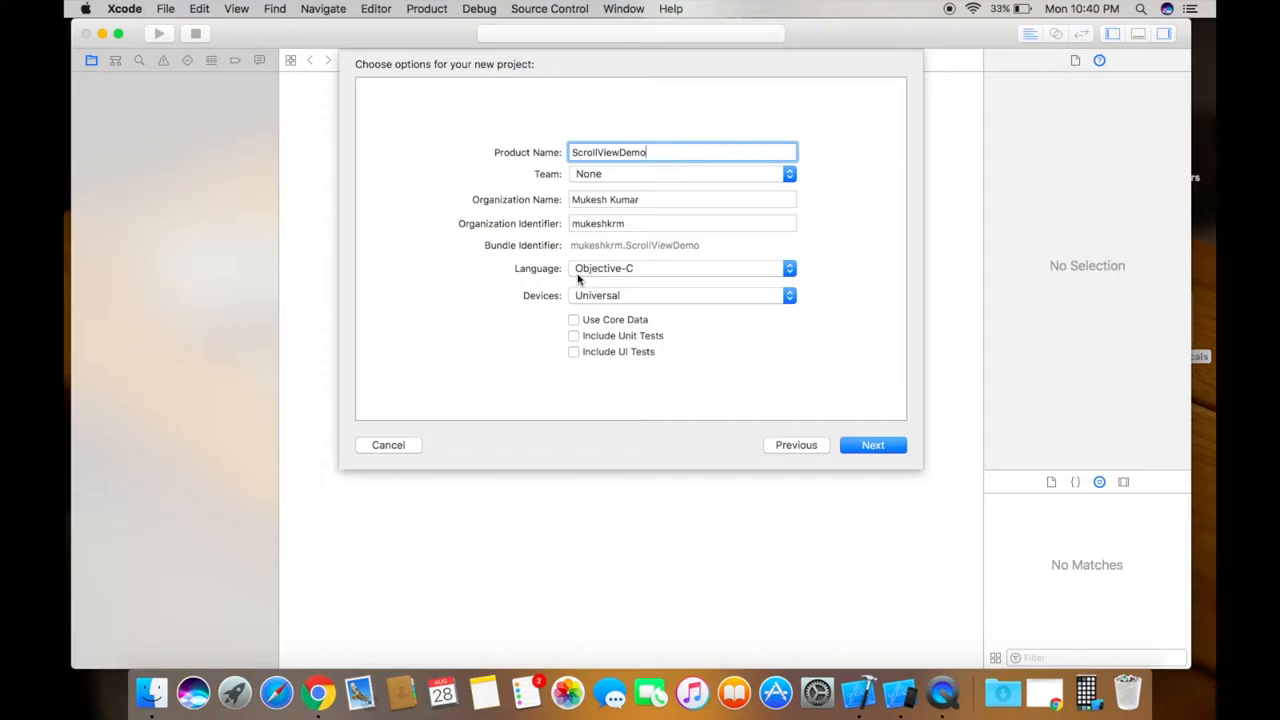
{"action": "mouse_move", "coordinate": [644, 276]}
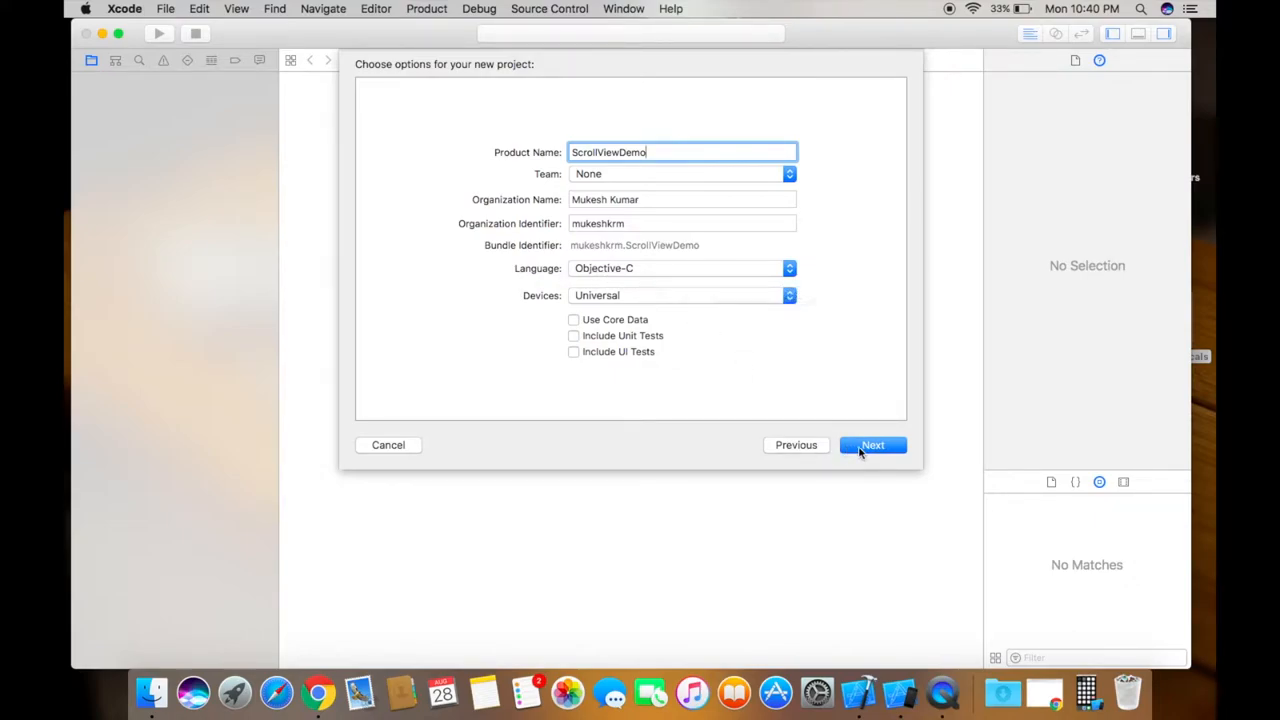
{"action": "left_click", "coordinate": [872, 444]}
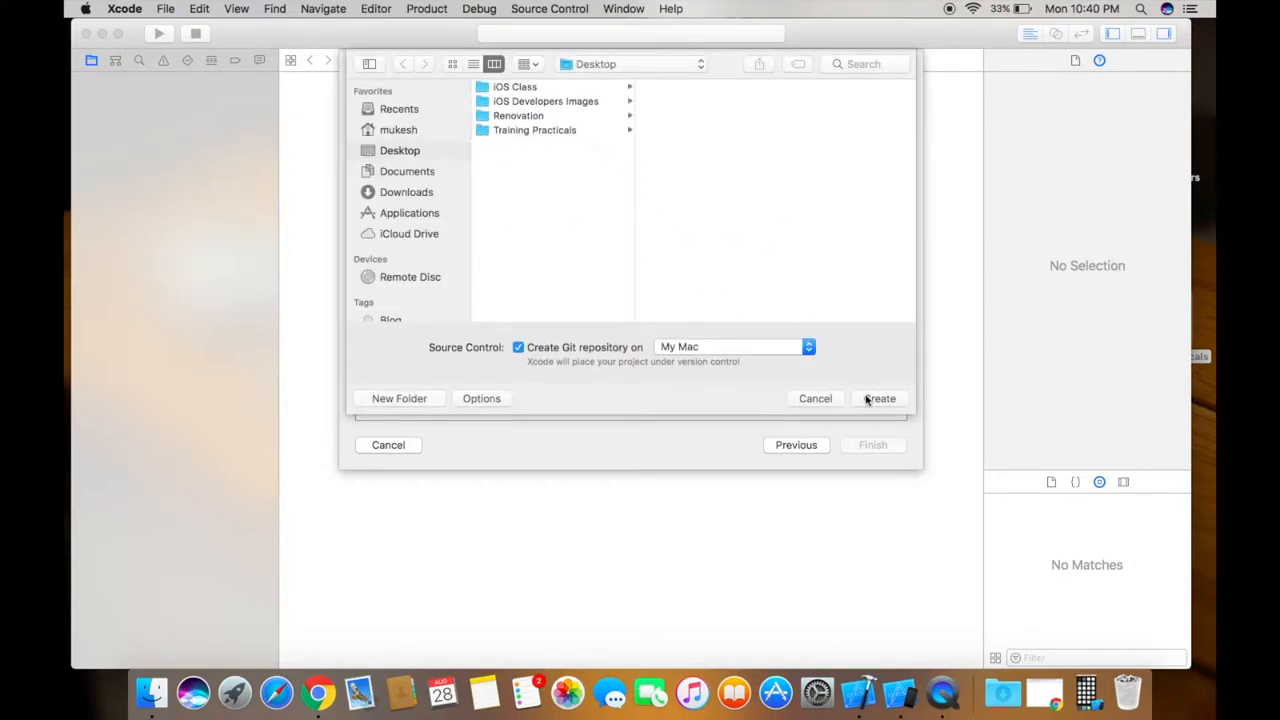
Step: Save the project to the Desktop and show Main.storyboard's empty View Controller scene
{"action": "left_click", "coordinate": [880, 398]}
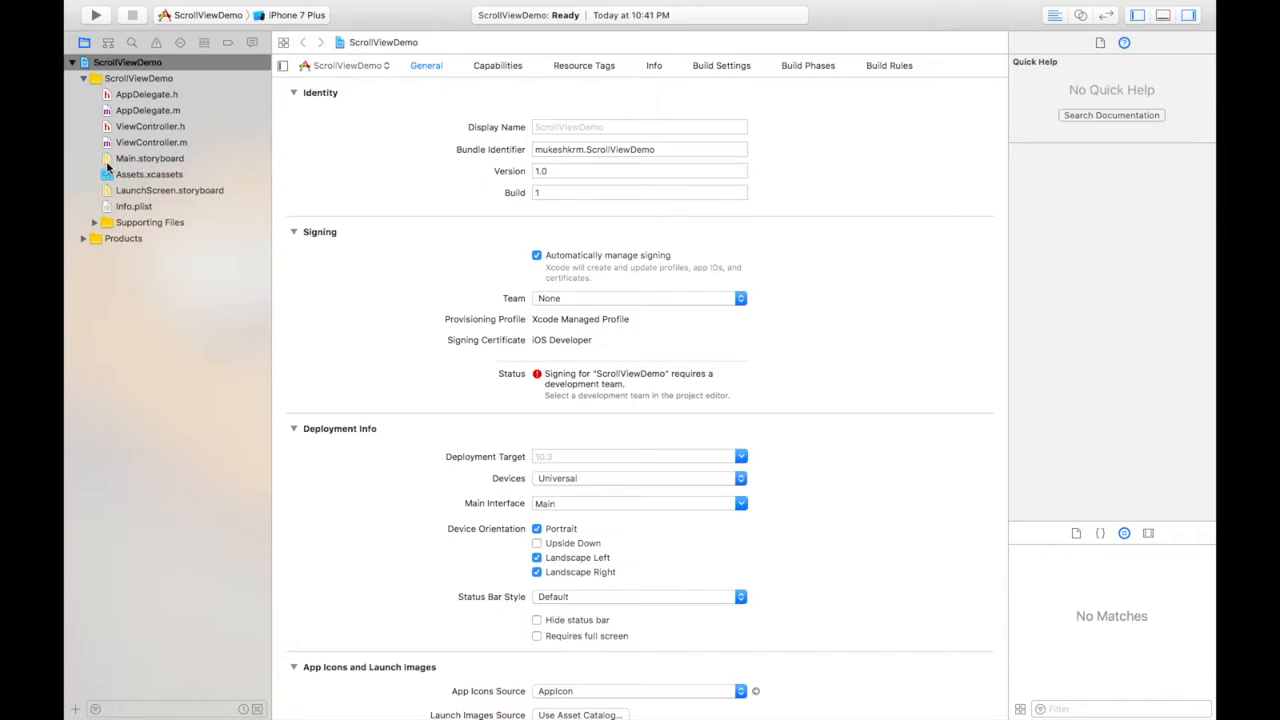
{"action": "left_click", "coordinate": [148, 158]}
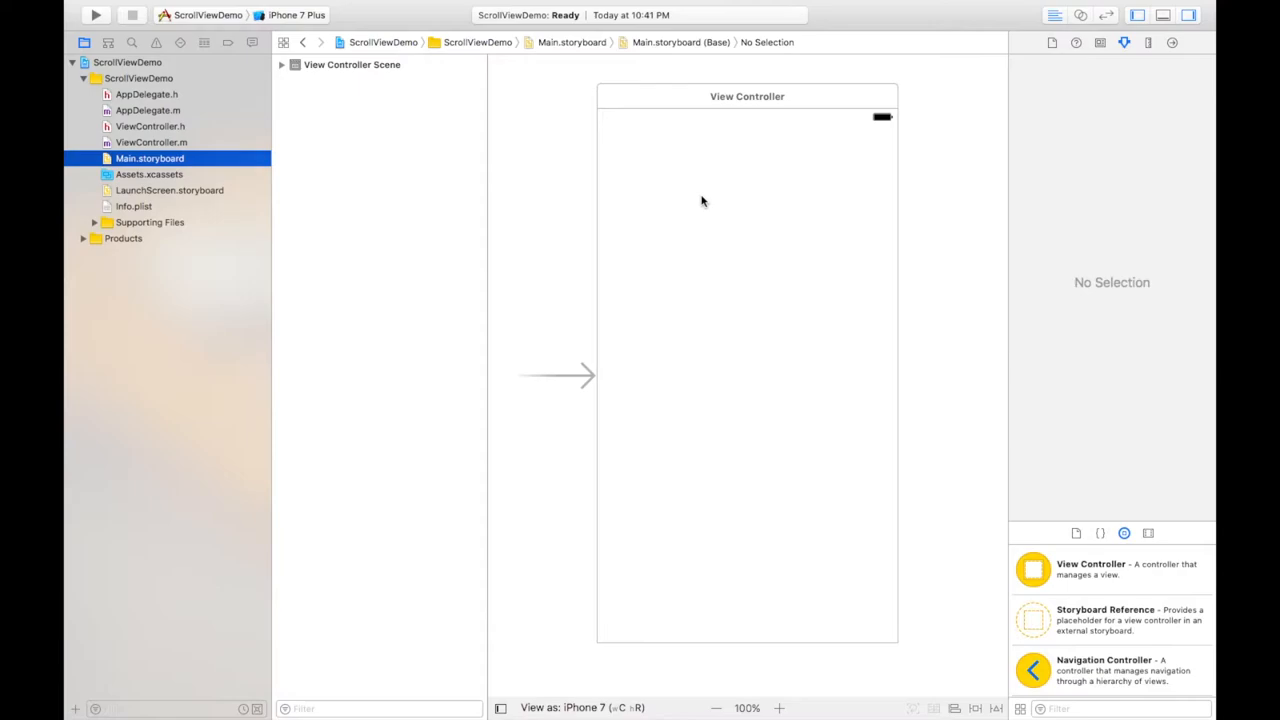
{"action": "mouse_move", "coordinate": [634, 420]}
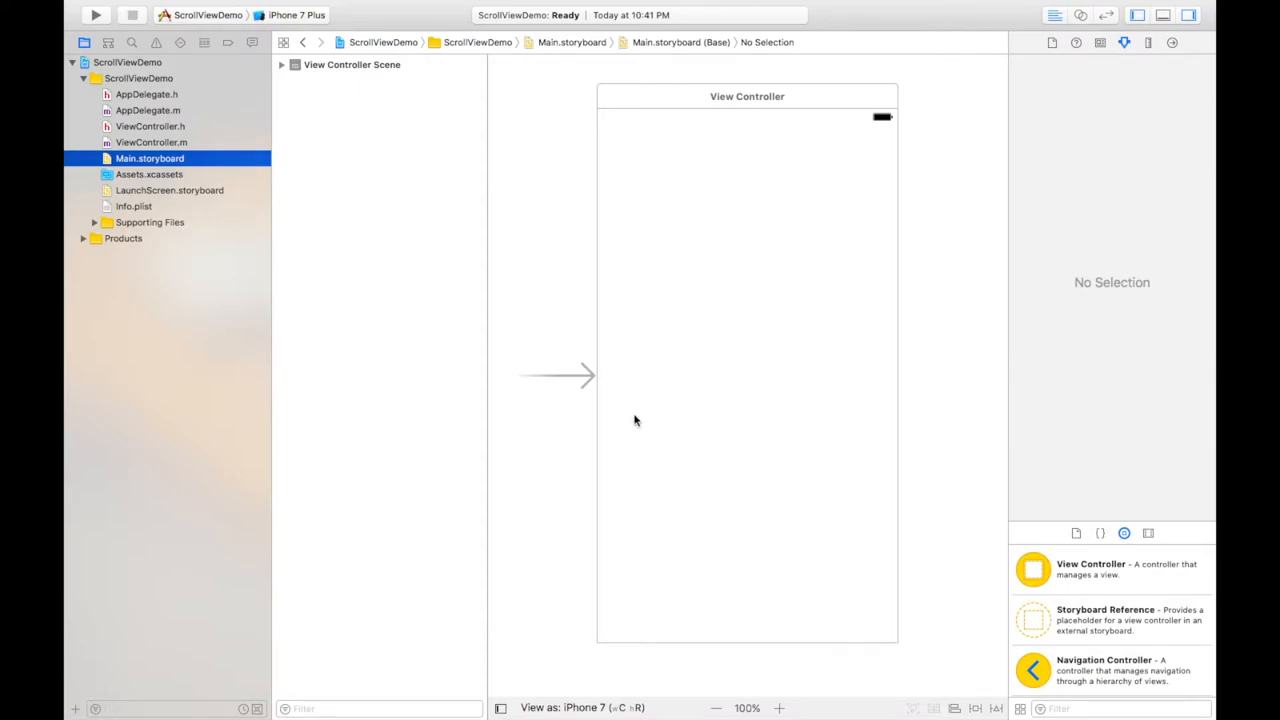
{"action": "mouse_move", "coordinate": [742, 352]}
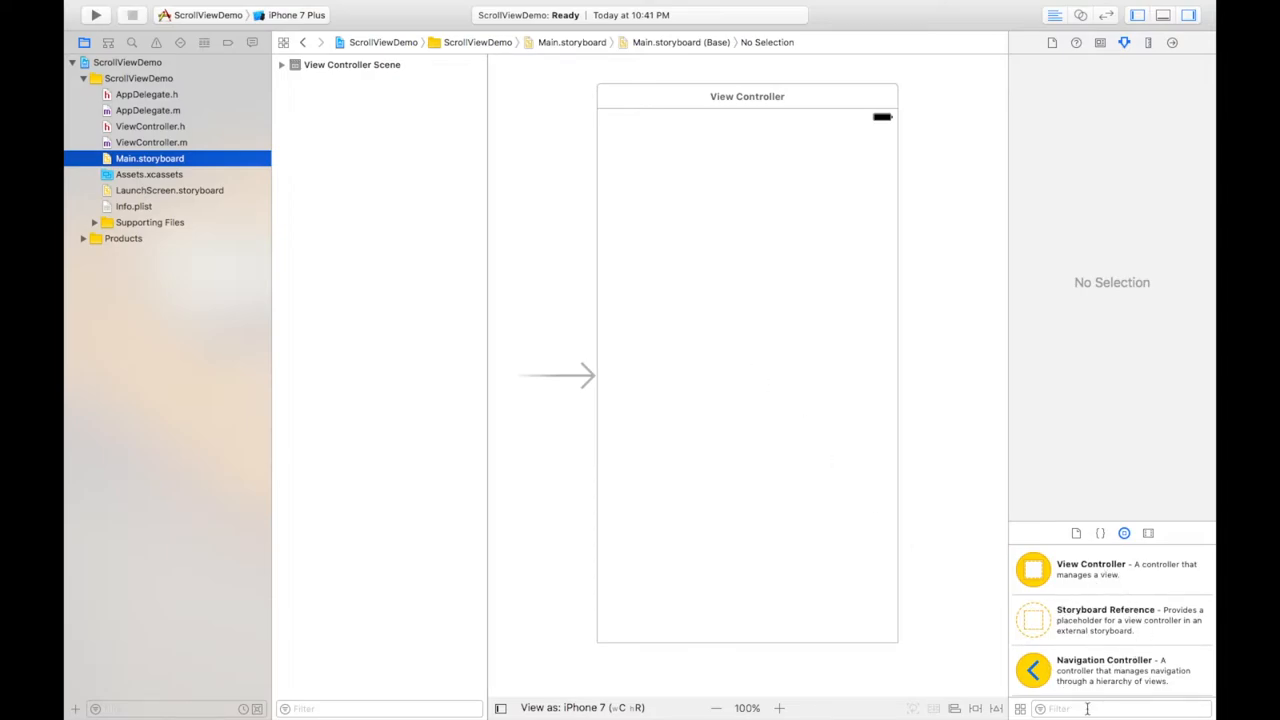
Step: Add a Scroll View from the Object Library and resize it to fill the whole view controller
{"action": "type", "text": "sc"}
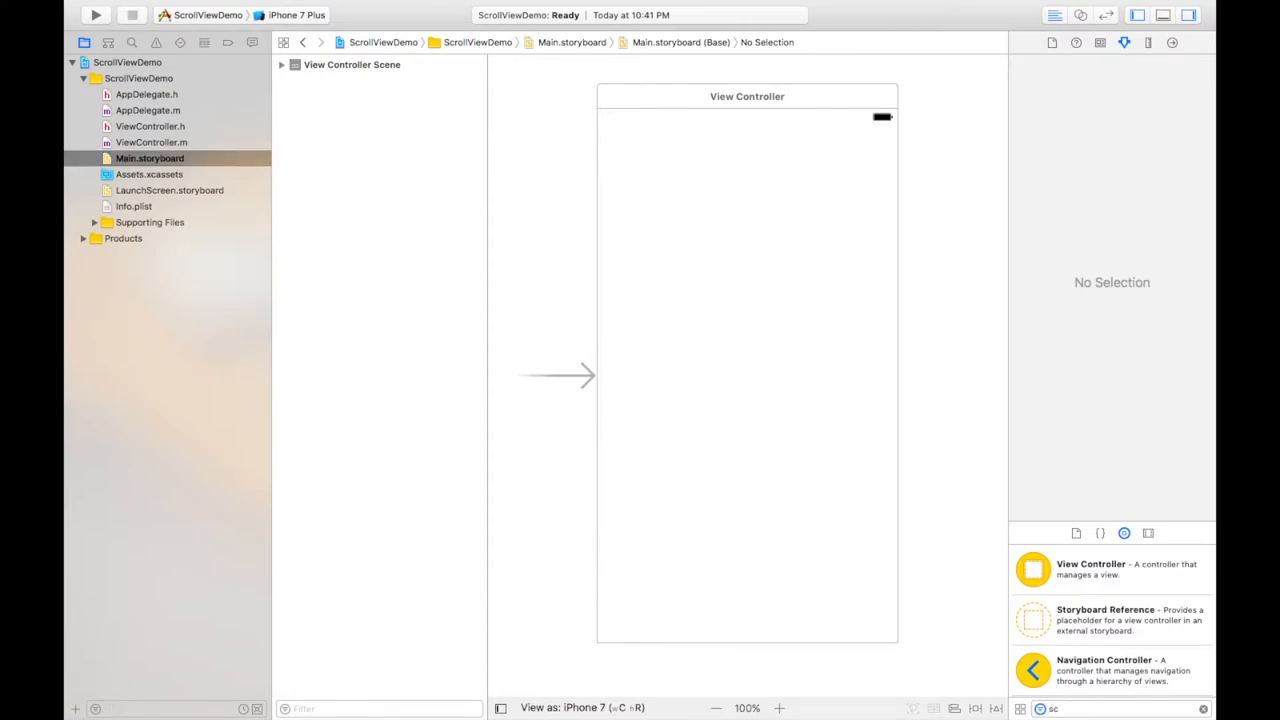
{"action": "type", "text": "scroll"}
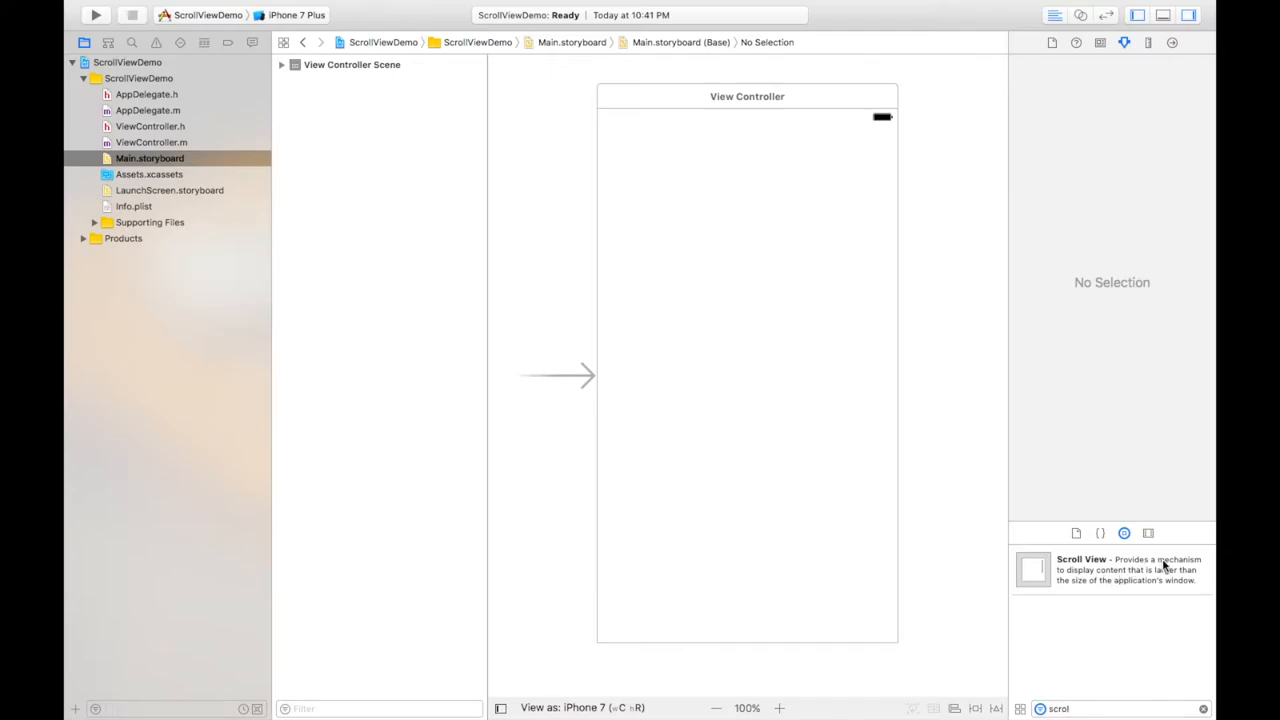
{"action": "left_click", "coordinate": [1100, 570]}
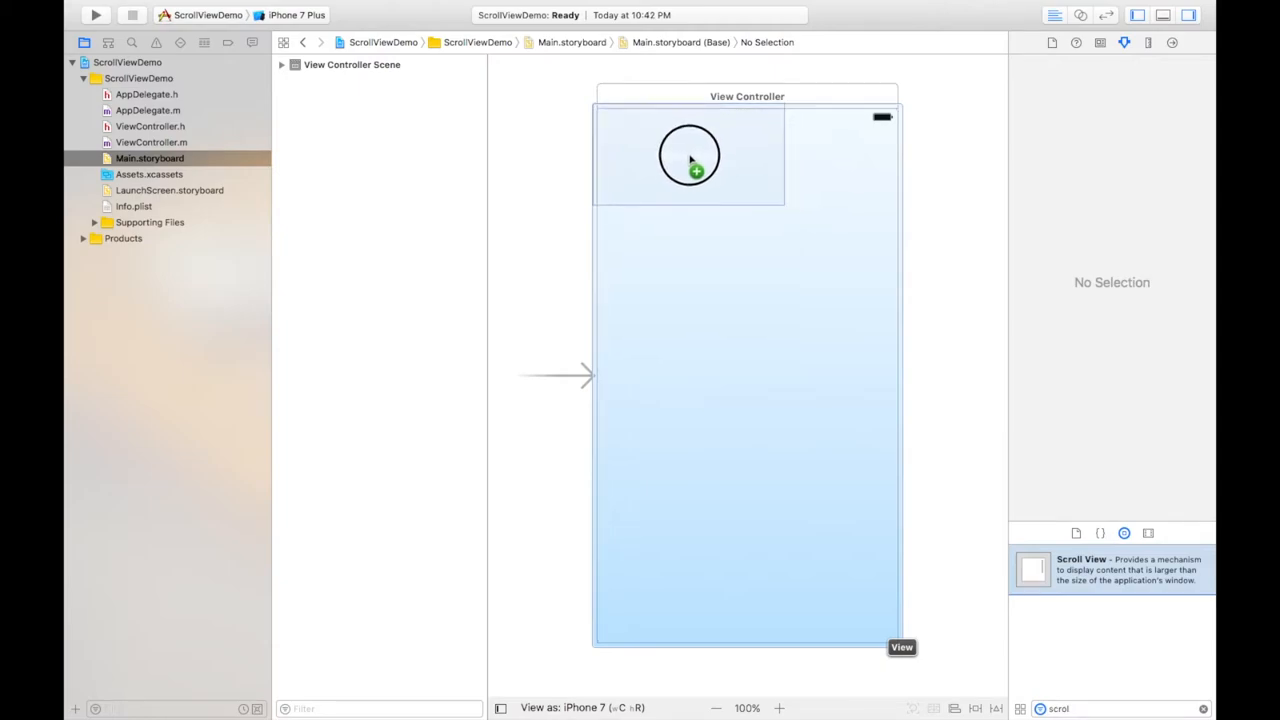
{"action": "left_click", "coordinate": [690, 156]}
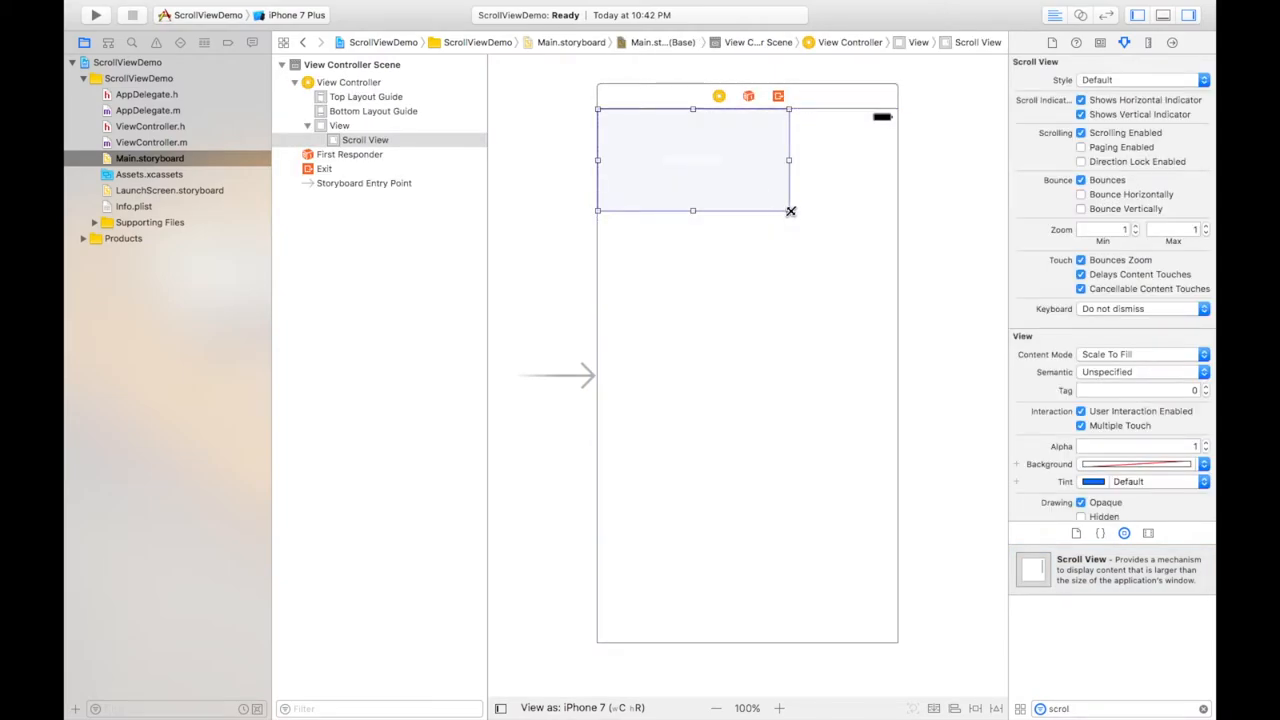
{"action": "left_click_drag", "start_coordinate": [790, 210], "coordinate": [880, 604]}
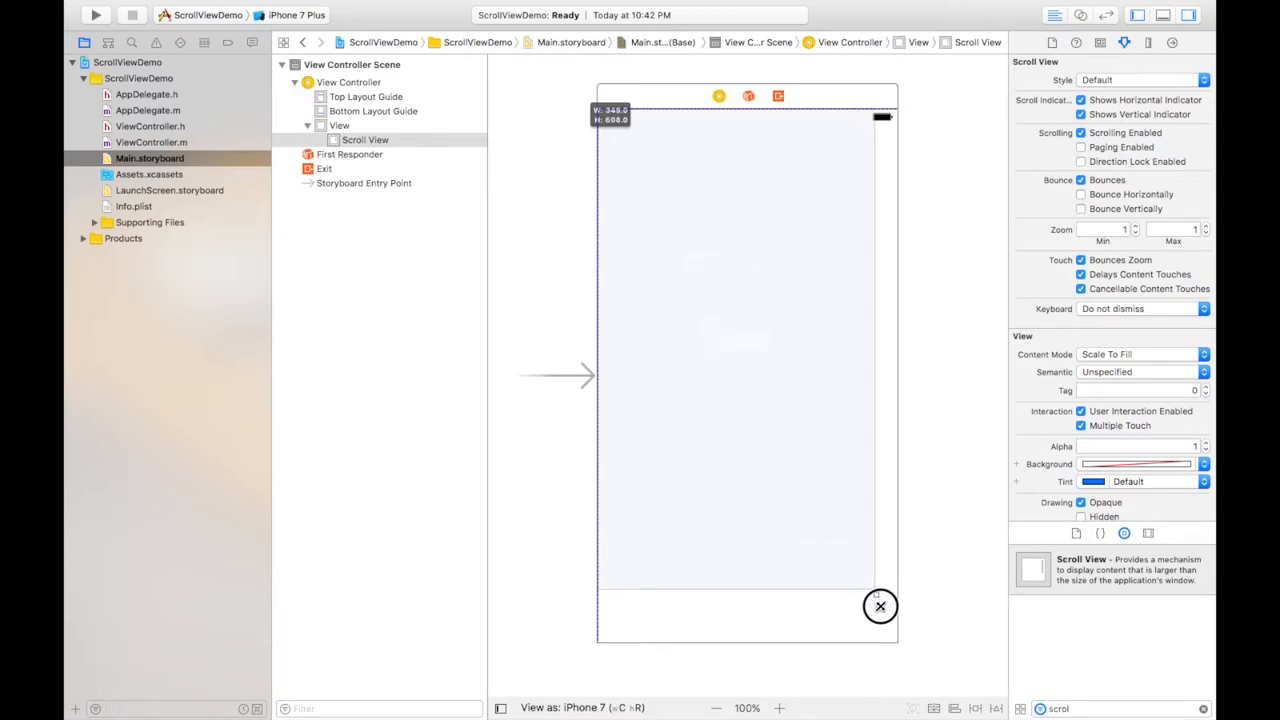
{"action": "left_click_drag", "start_coordinate": [880, 608], "coordinate": [896, 640]}
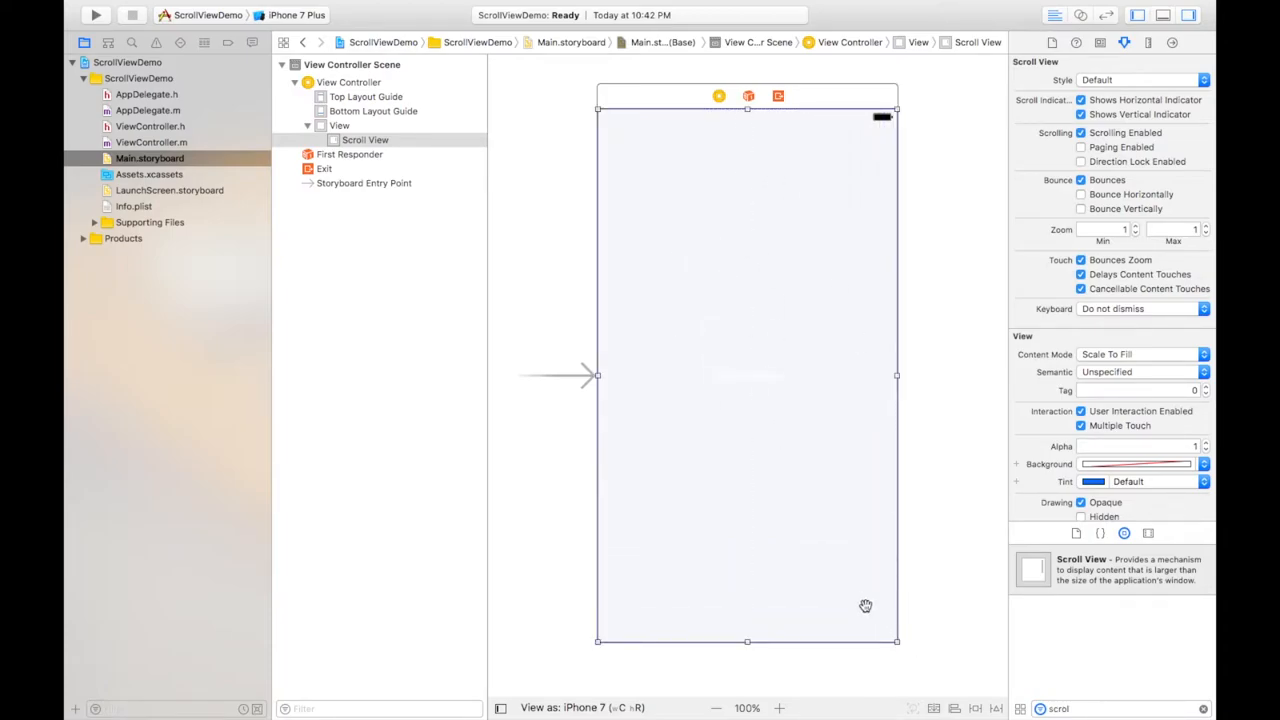
Step: Add four constraints pinning the scroll view's top, leading, trailing and bottom at 0
{"action": "left_click", "coordinate": [976, 708]}
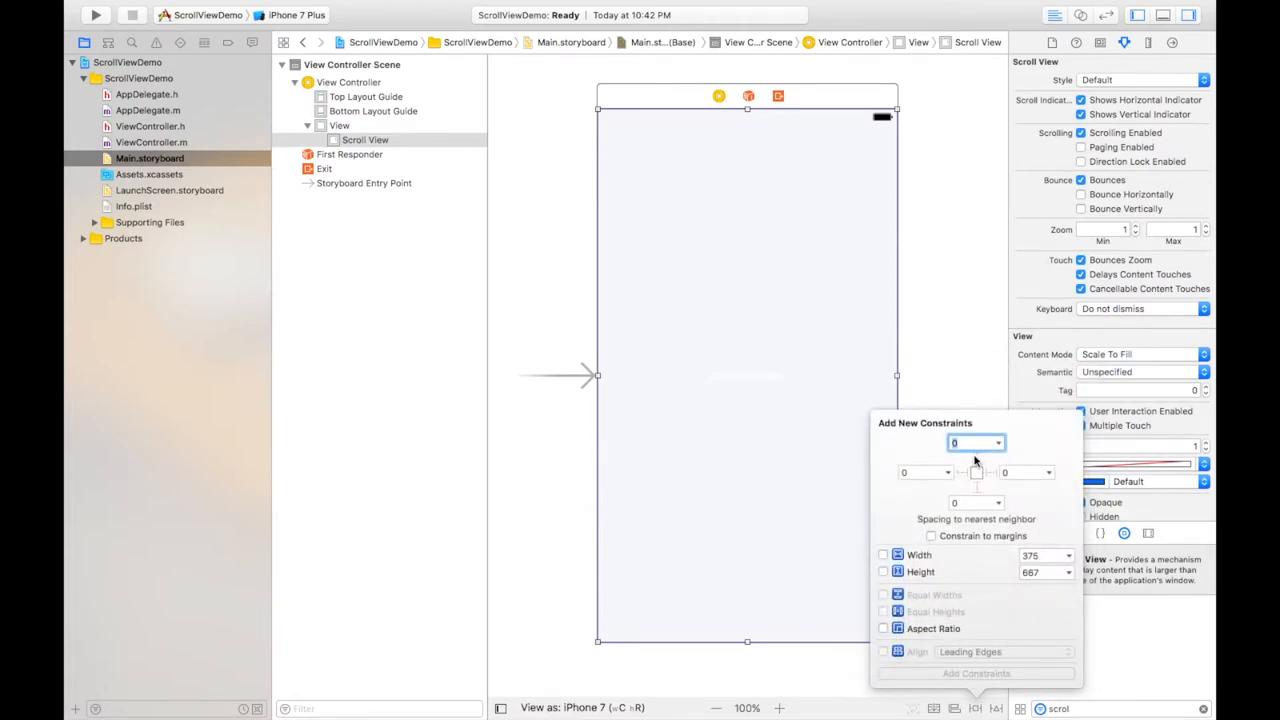
{"action": "left_click", "coordinate": [964, 472]}
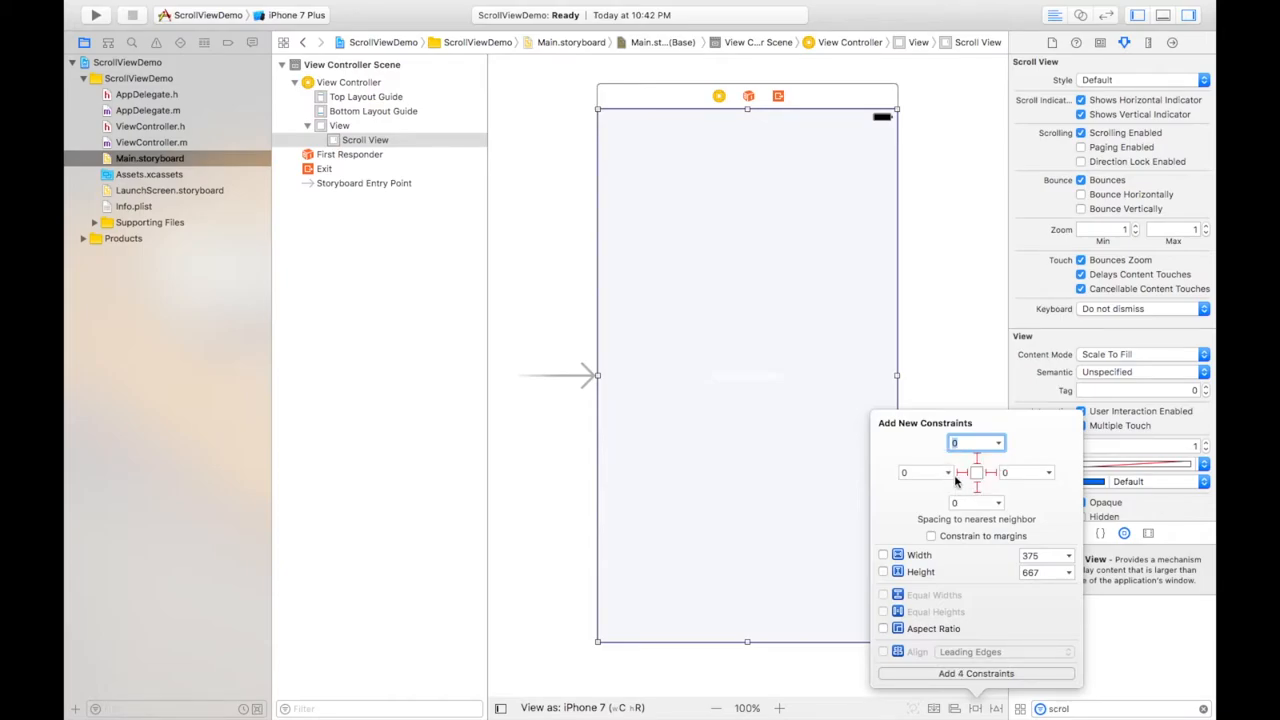
{"action": "mouse_move", "coordinate": [964, 680]}
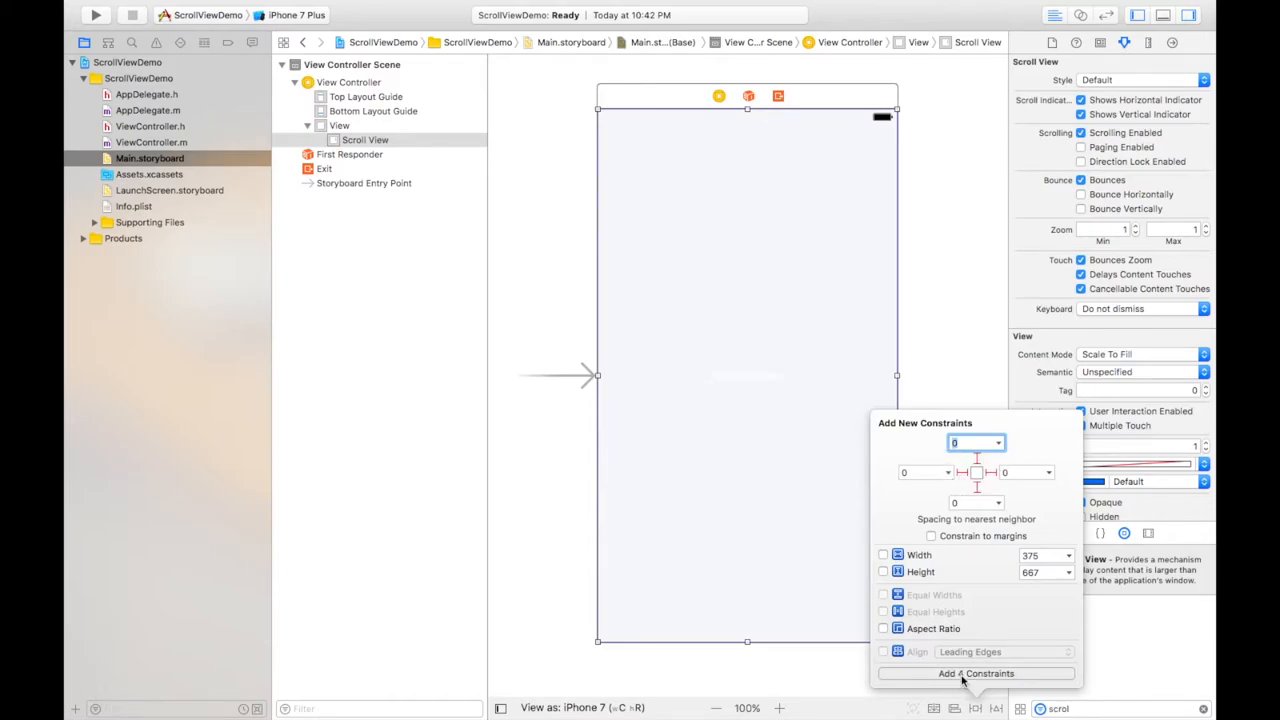
{"action": "left_click", "coordinate": [976, 672]}
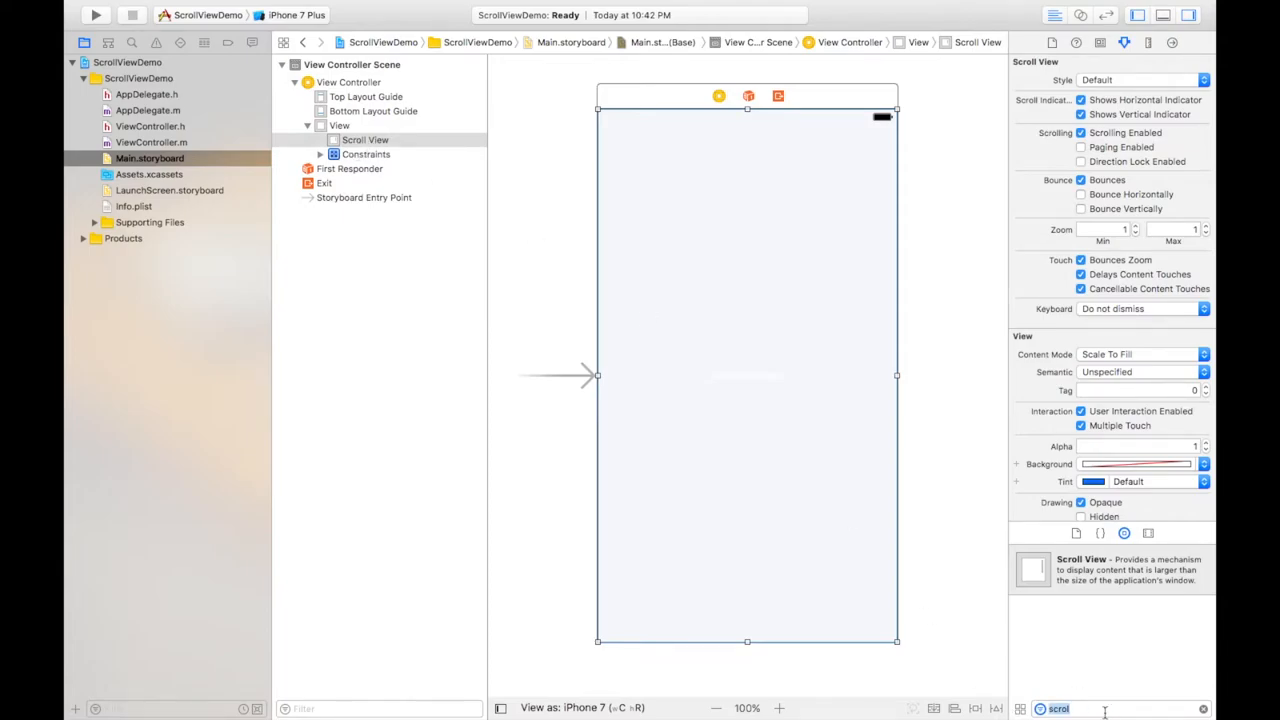
Step: Place a plain View inside the Scroll View and stretch it to cover the full screen
{"action": "type", "text": "view"}
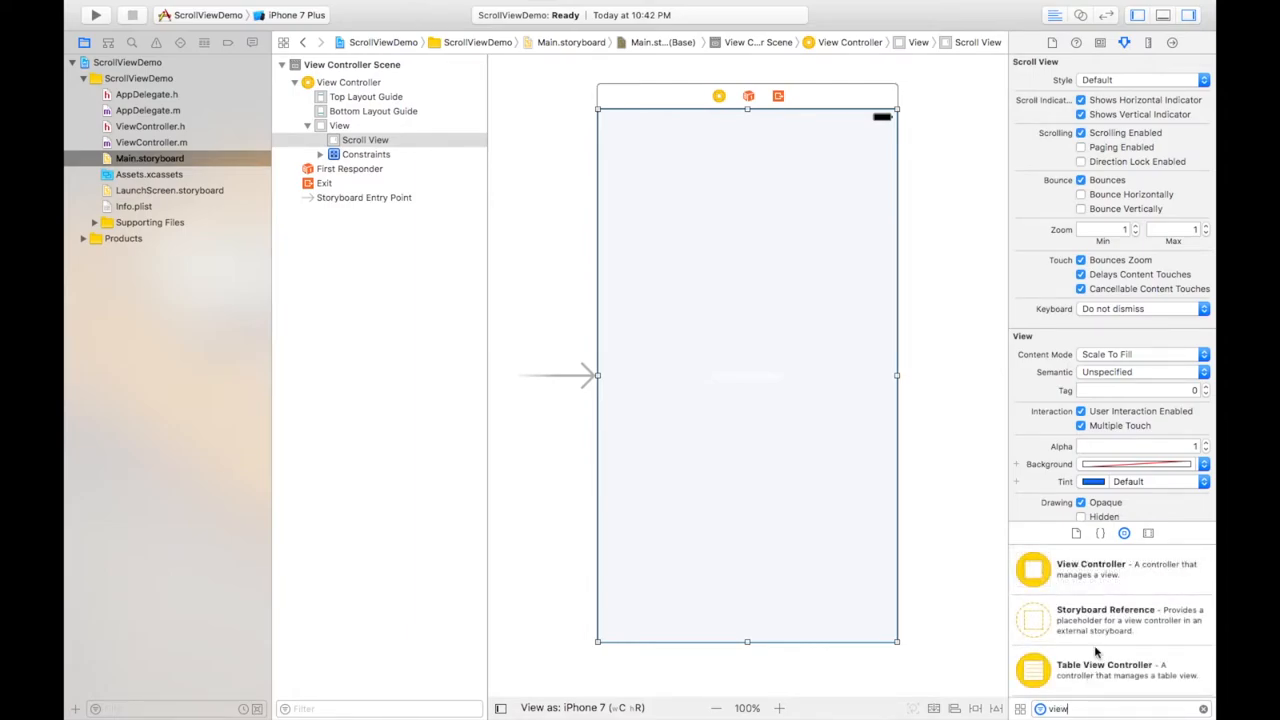
{"action": "scroll", "scroll_direction": "down", "scroll_amount": 3}
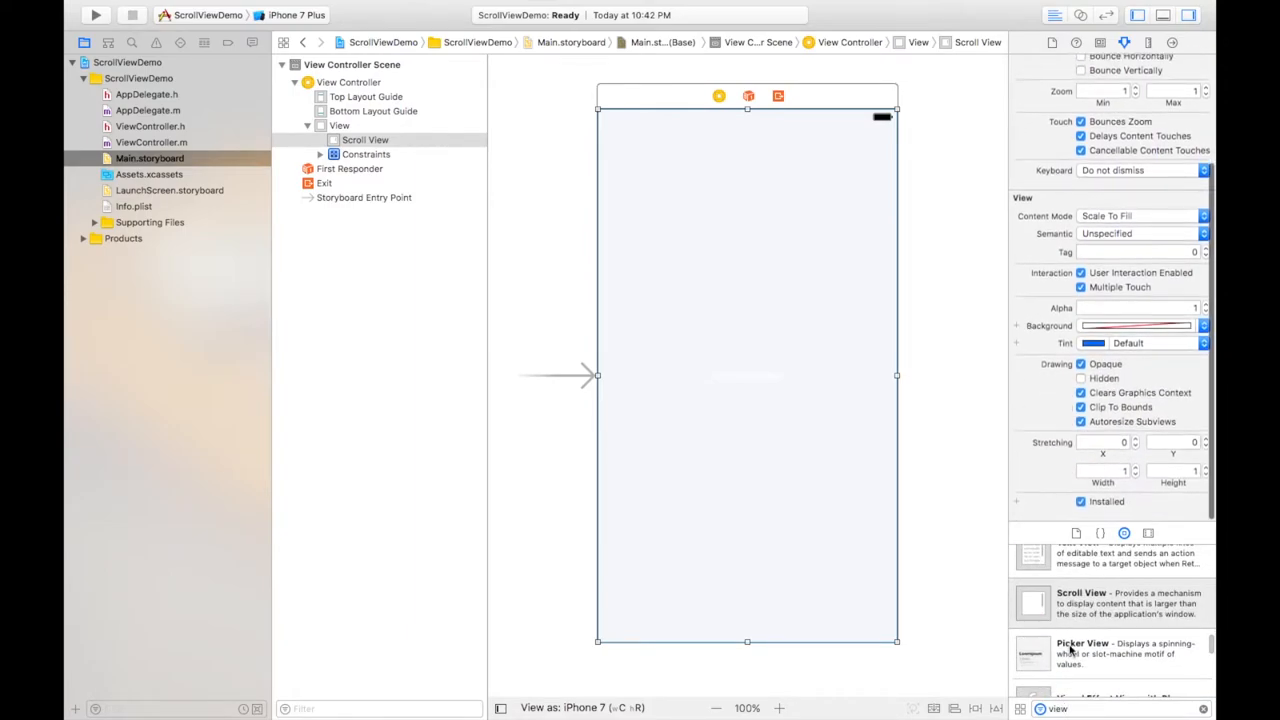
{"action": "scroll", "scroll_direction": "down", "scroll_amount": 3}
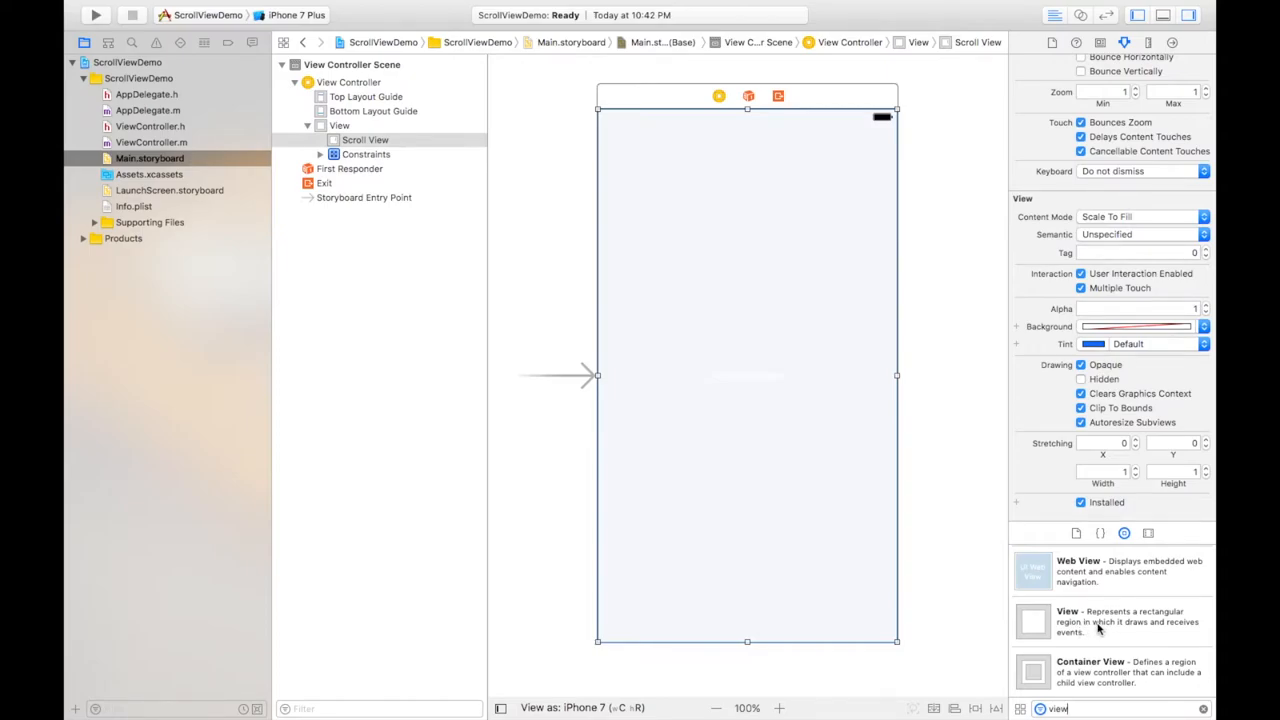
{"action": "left_click_drag", "start_coordinate": [1068, 620], "coordinate": [760, 290]}
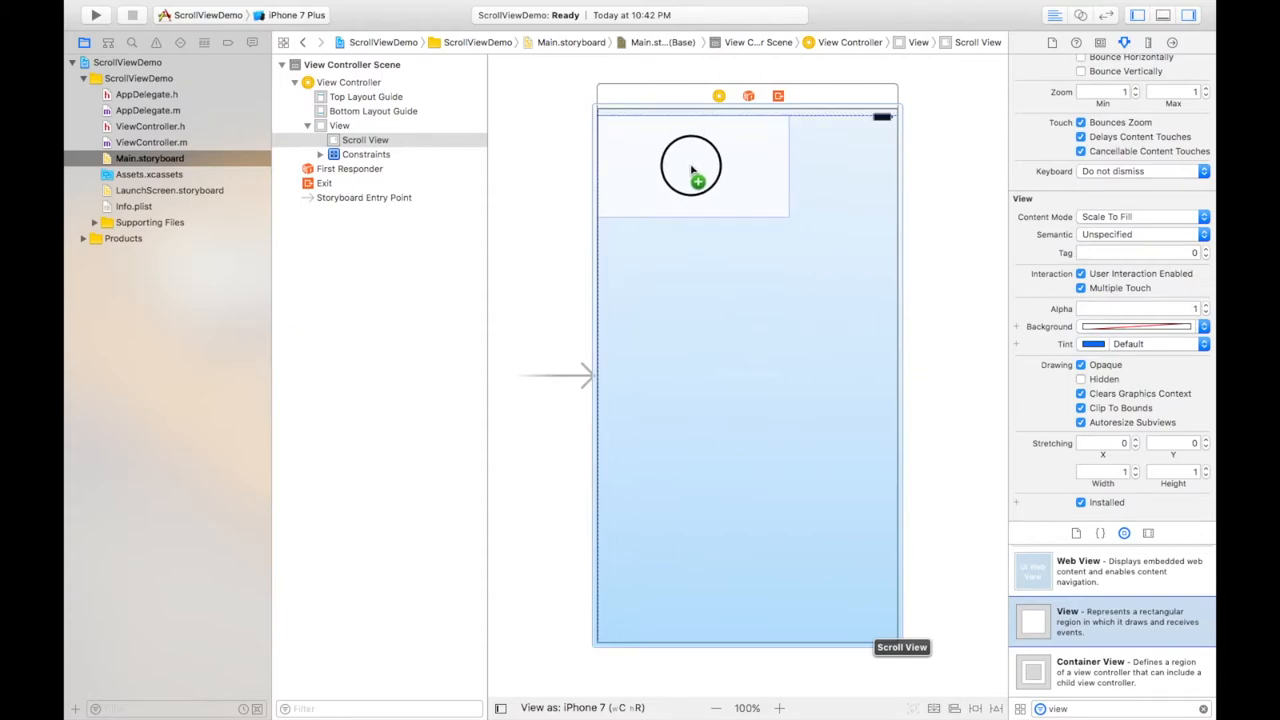
{"action": "left_click", "coordinate": [366, 154]}
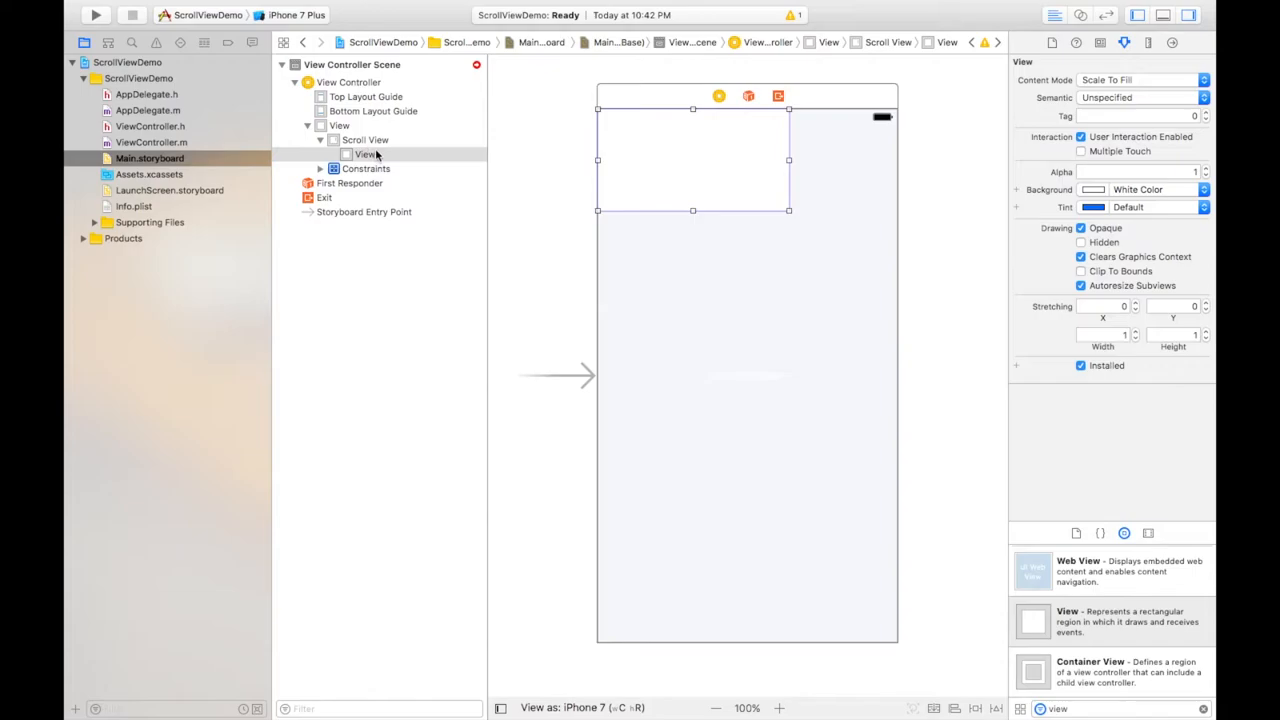
{"action": "mouse_move", "coordinate": [788, 210]}
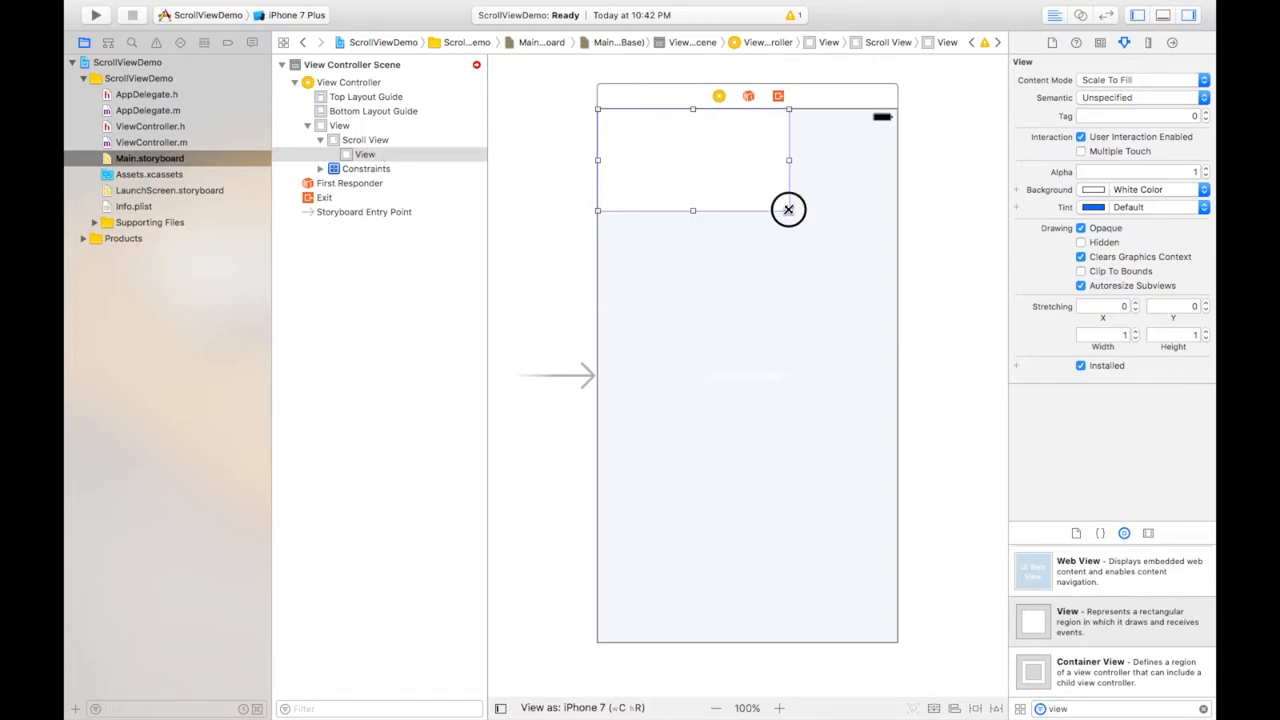
{"action": "left_click_drag", "start_coordinate": [788, 210], "coordinate": [896, 588]}
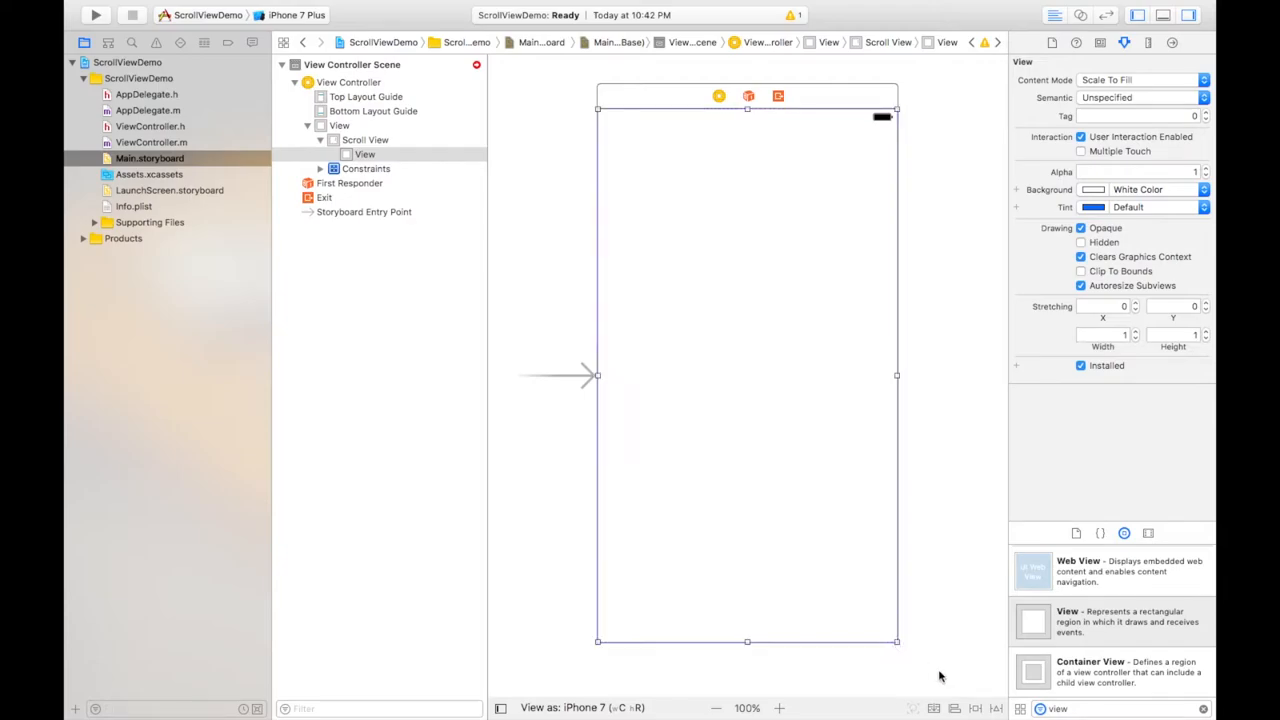
{"action": "left_click", "coordinate": [976, 708]}
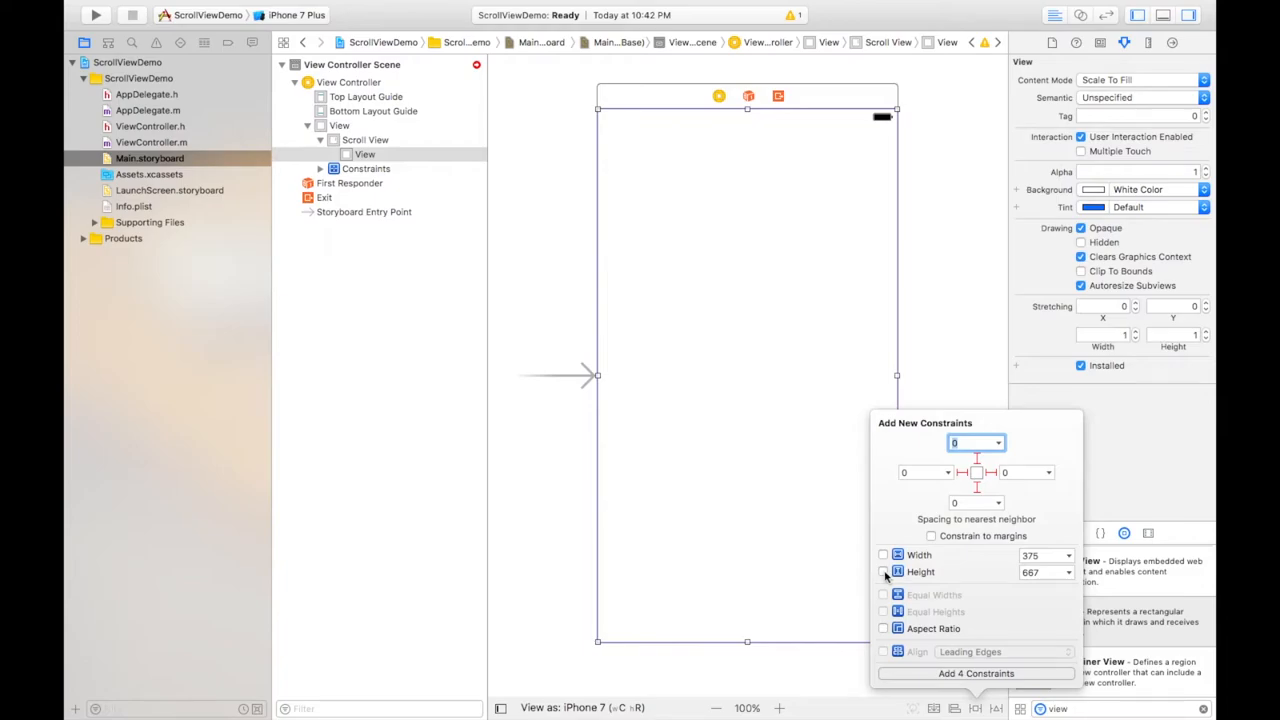
Step: Add five constraints: all edges at 0 plus a fixed height of 1000 for the content view
{"action": "left_click", "coordinate": [882, 572]}
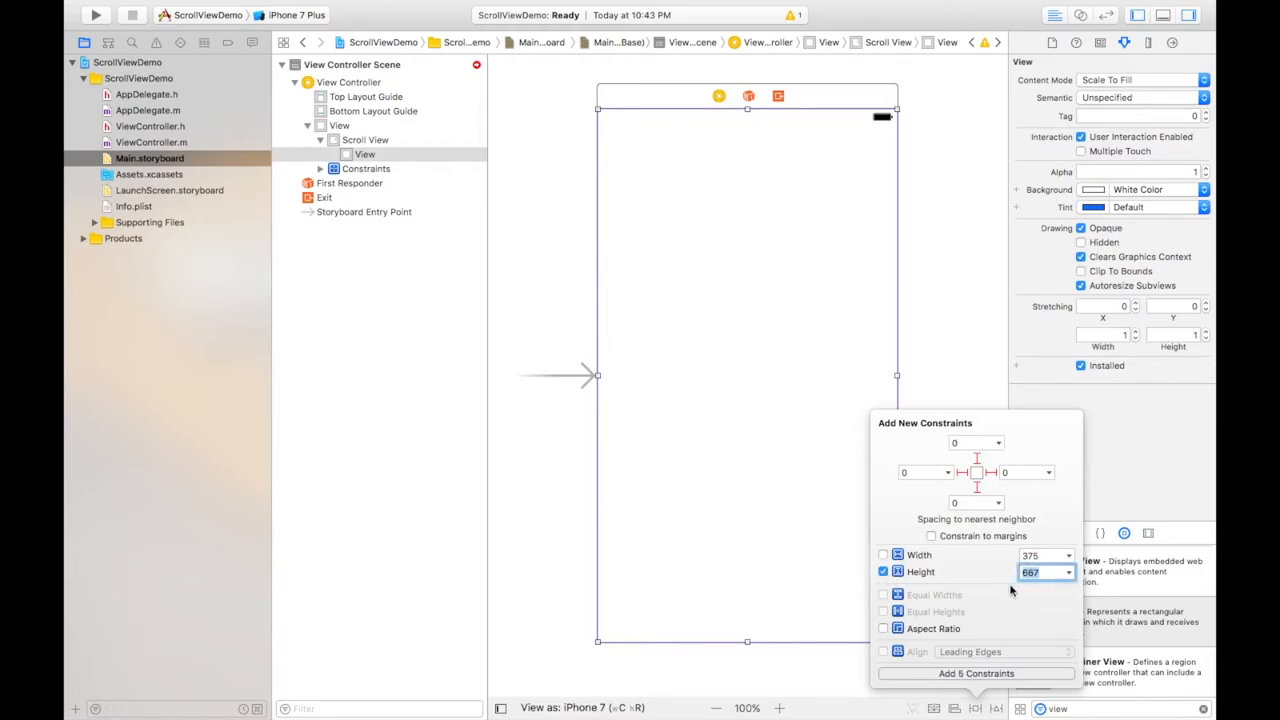
{"action": "type", "text": "1000"}
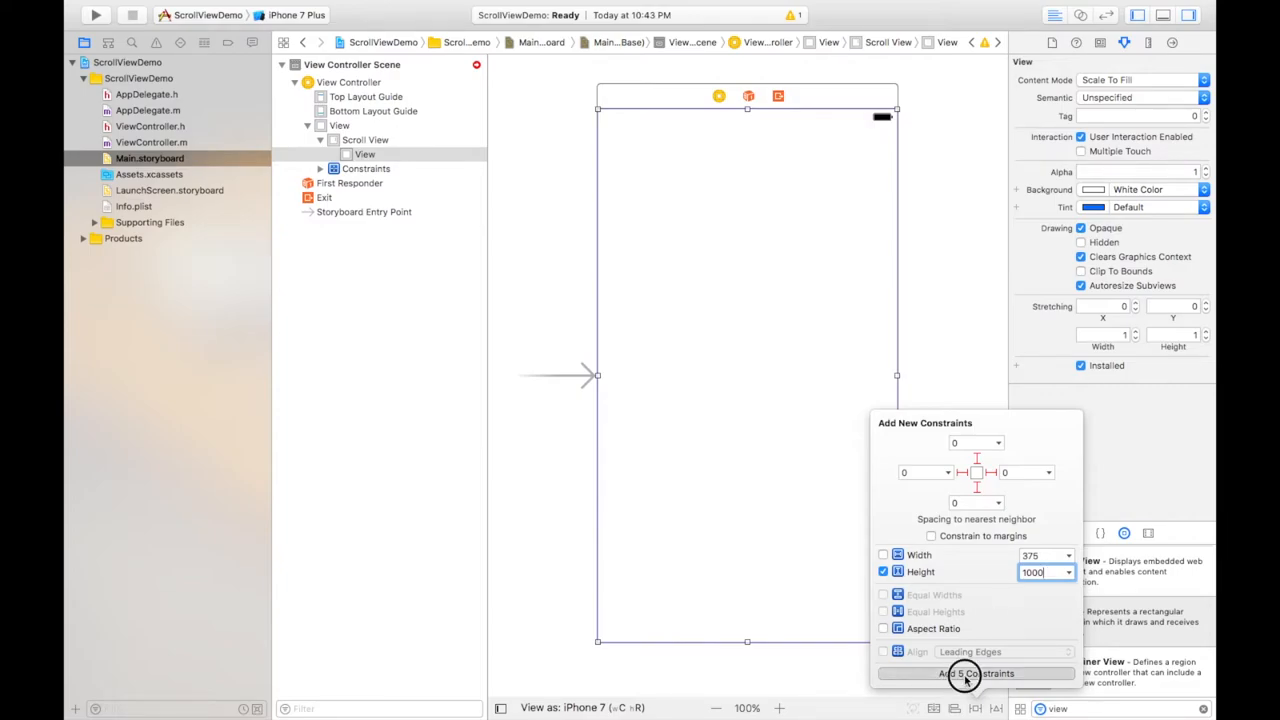
{"action": "left_click", "coordinate": [974, 672]}
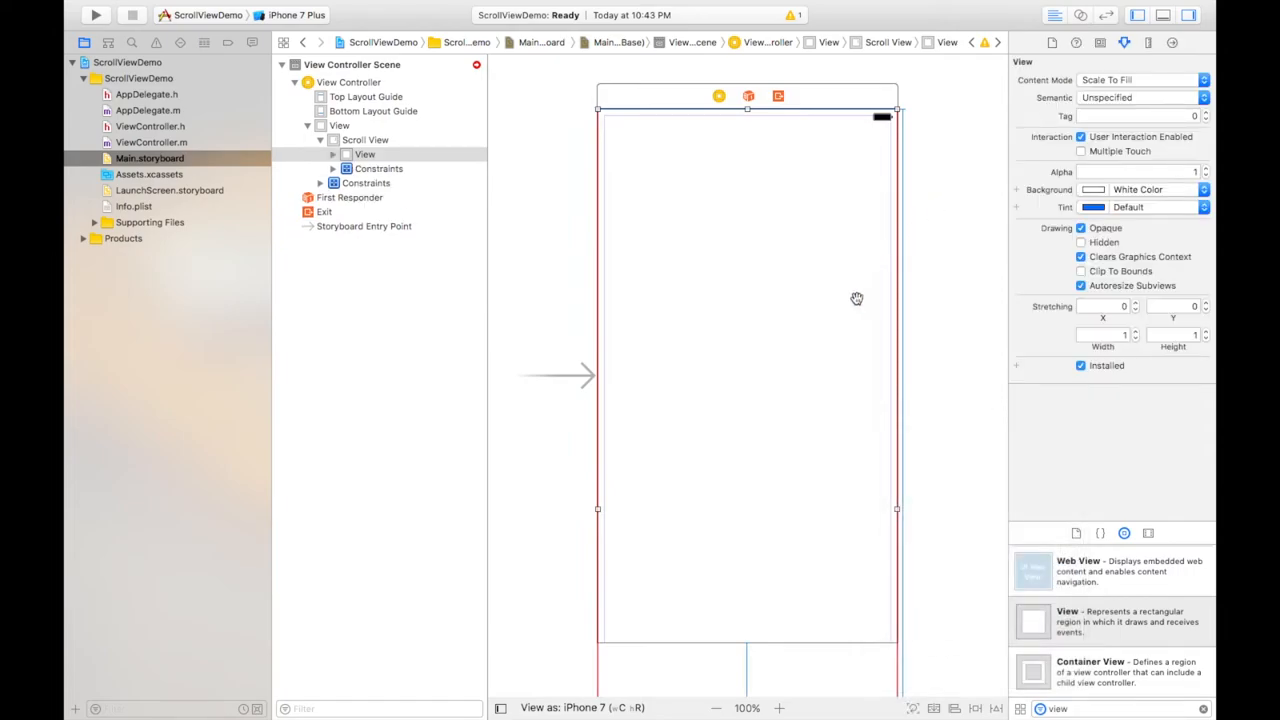
Step: Set the View Controller's Simulated Size to Freeform with a height of 1000
{"action": "left_click_drag", "start_coordinate": [856, 298], "coordinate": [656, 240]}
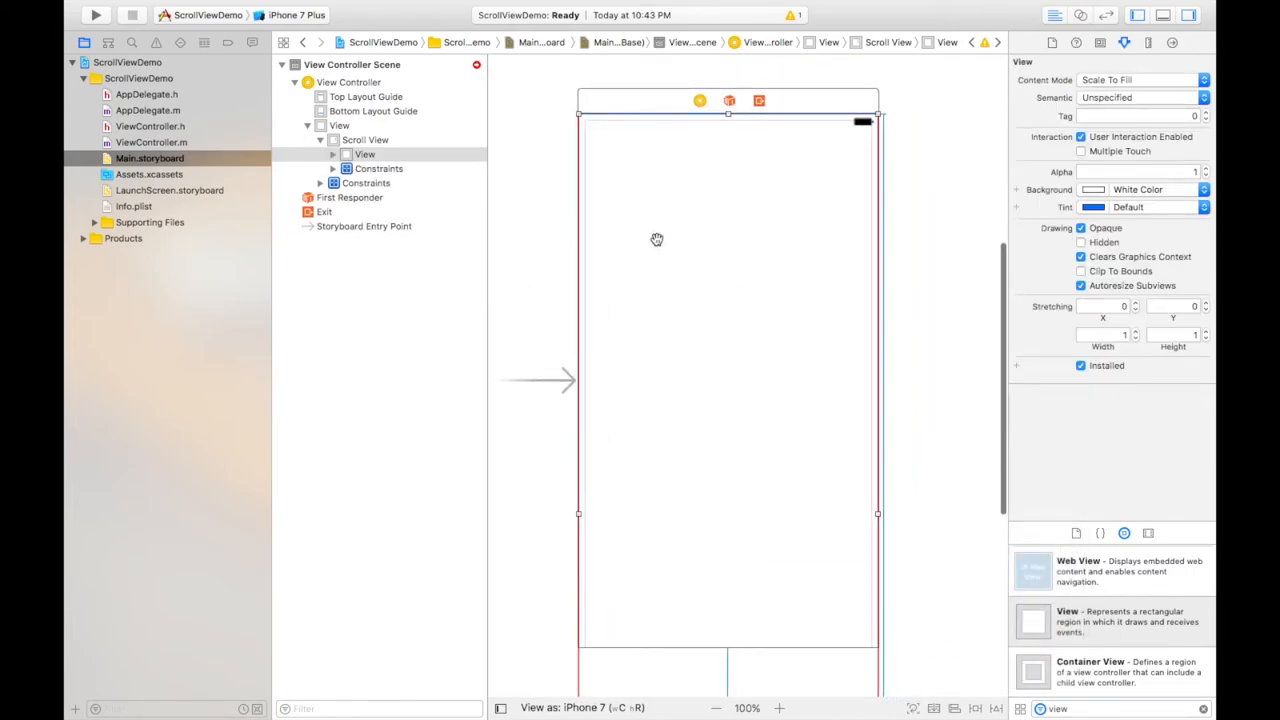
{"action": "left_click", "coordinate": [700, 90]}
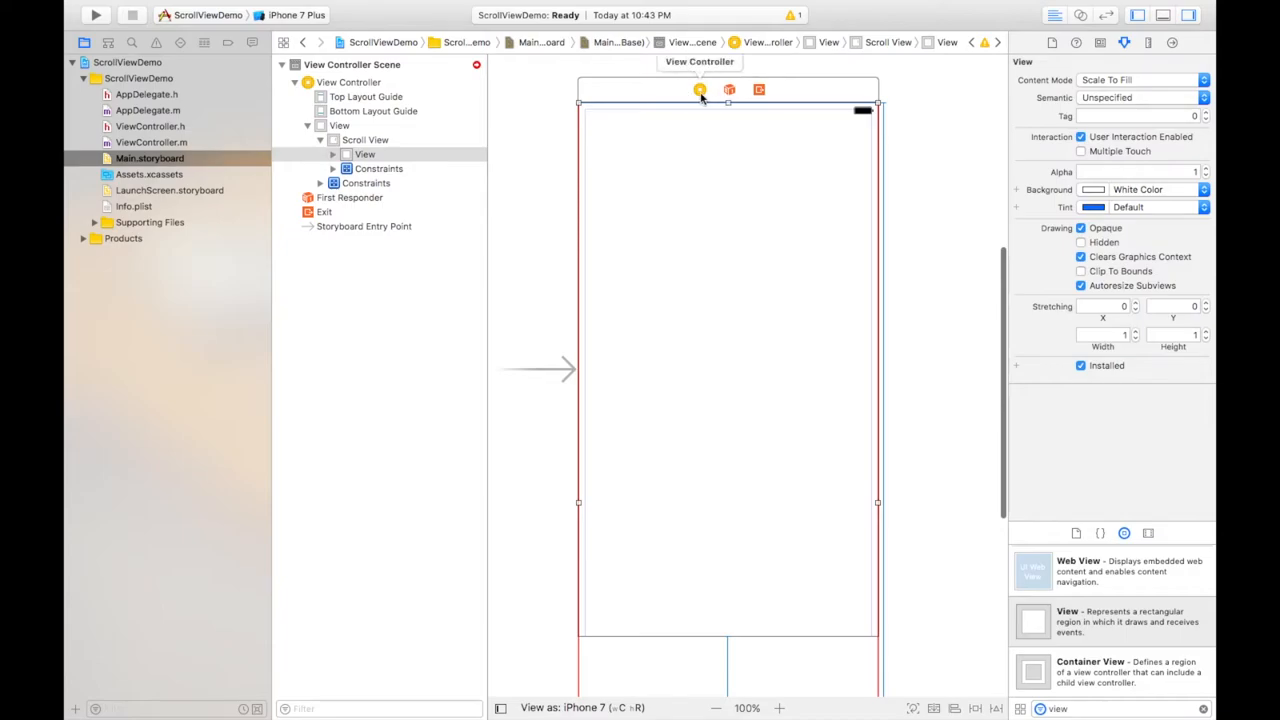
{"action": "left_click", "coordinate": [700, 90]}
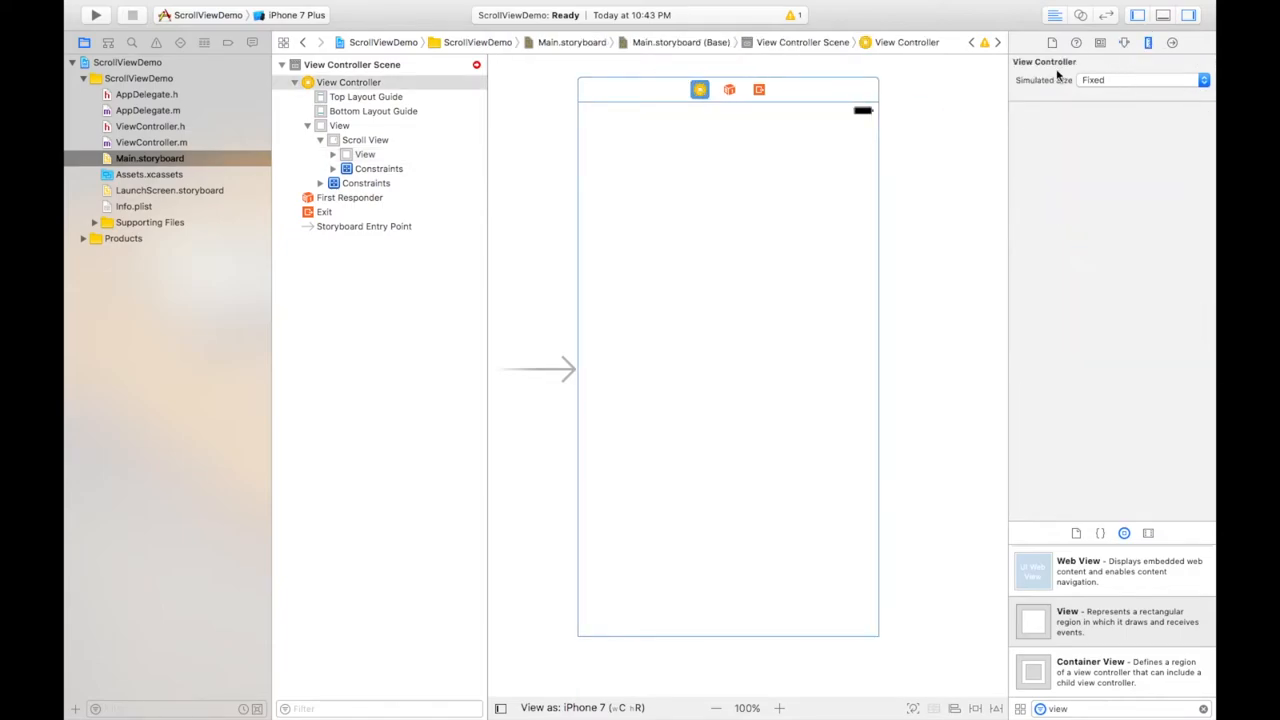
{"action": "left_click", "coordinate": [1144, 80]}
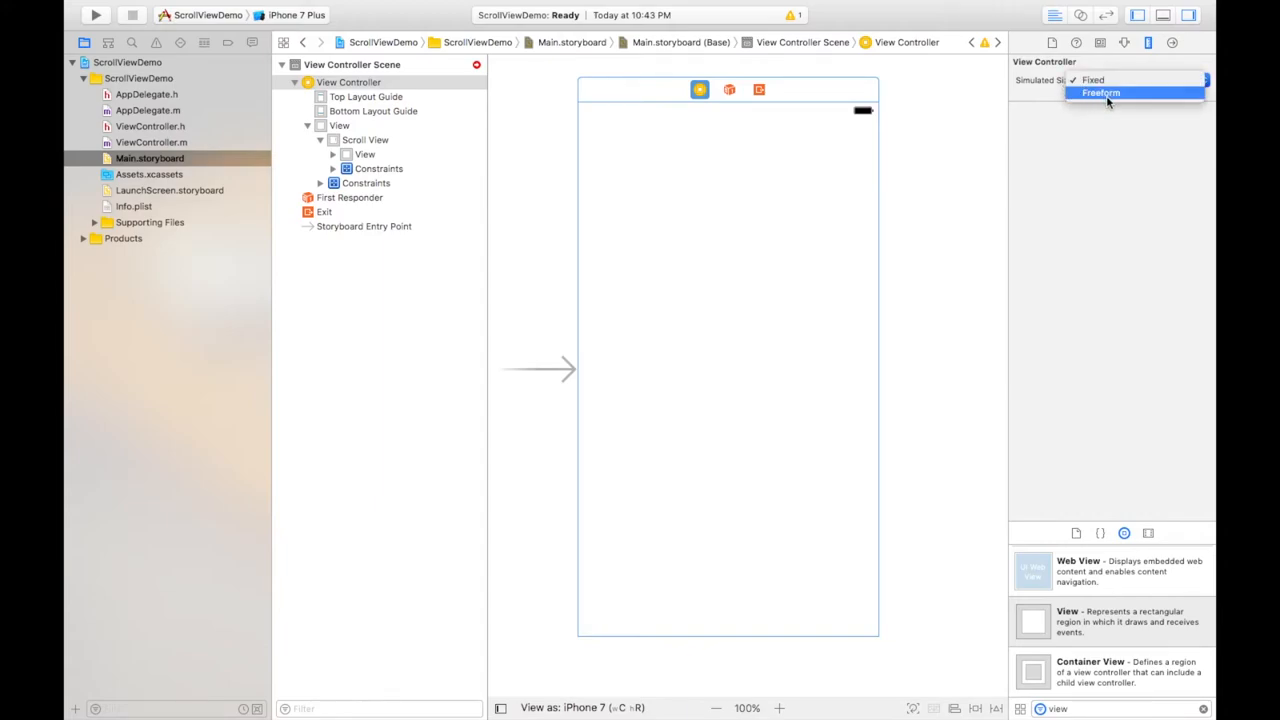
{"action": "left_click", "coordinate": [1100, 92]}
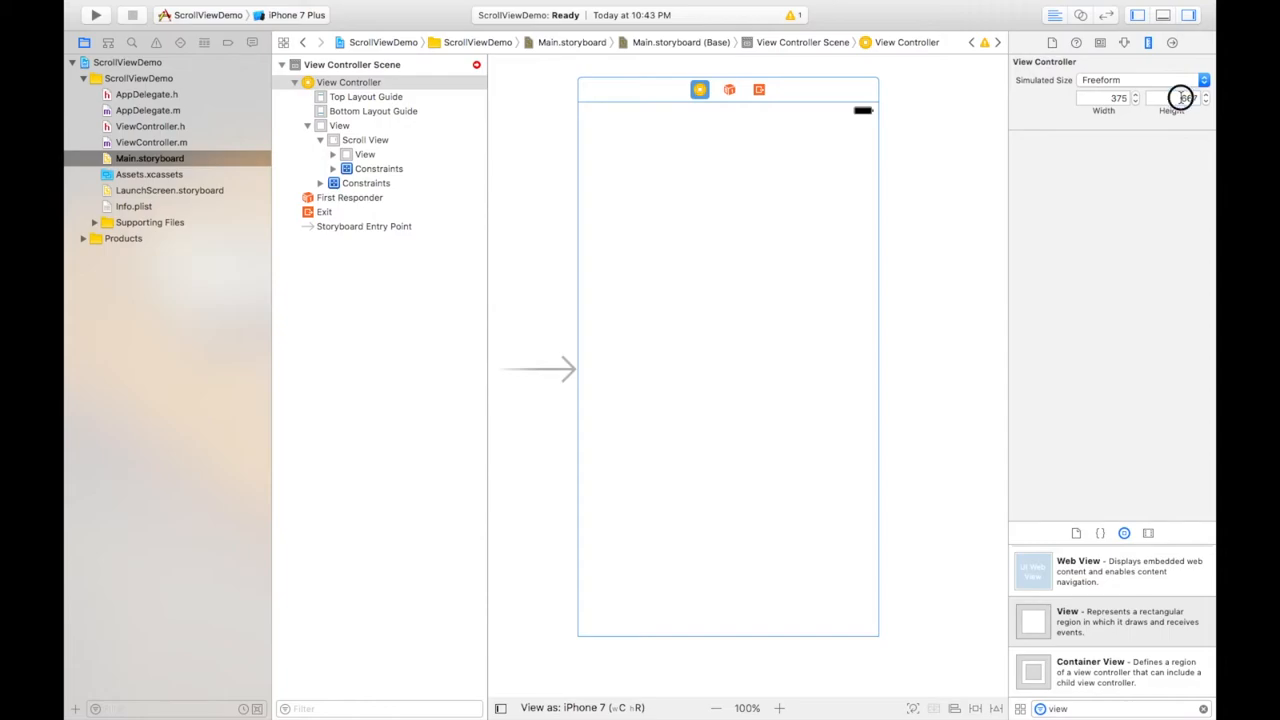
{"action": "left_click", "coordinate": [1176, 96]}
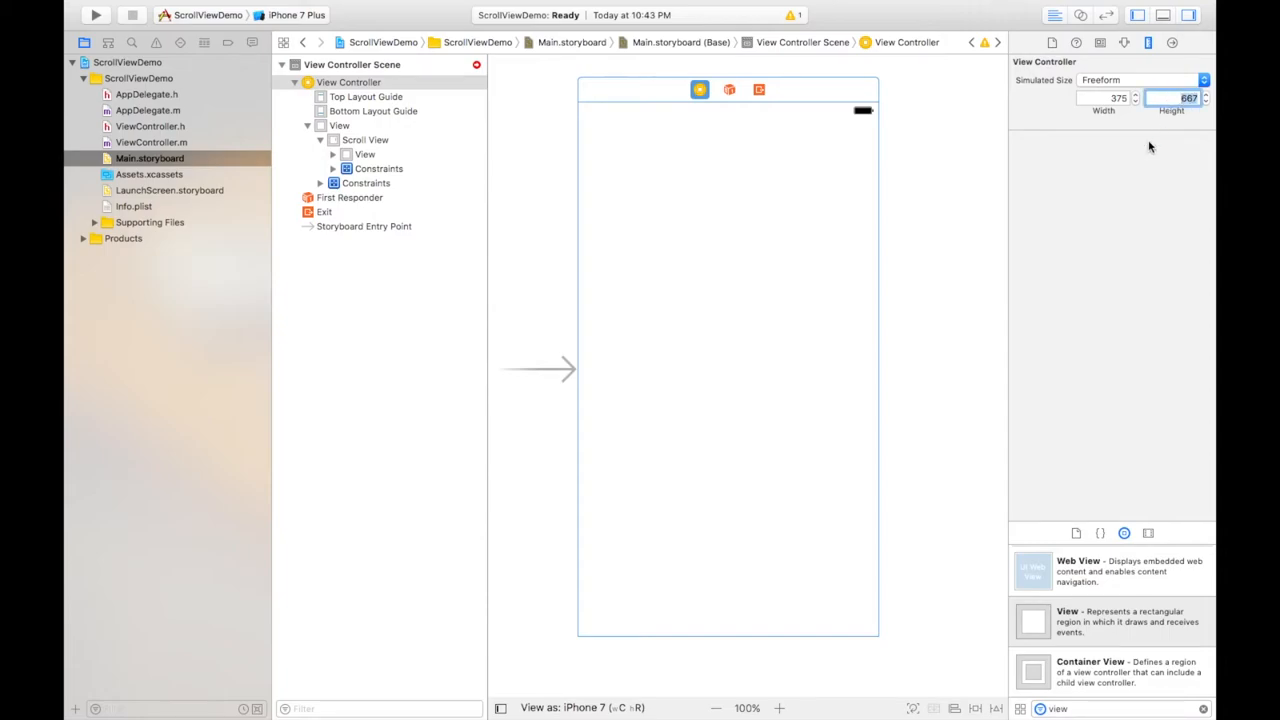
{"action": "type", "text": "1000"}
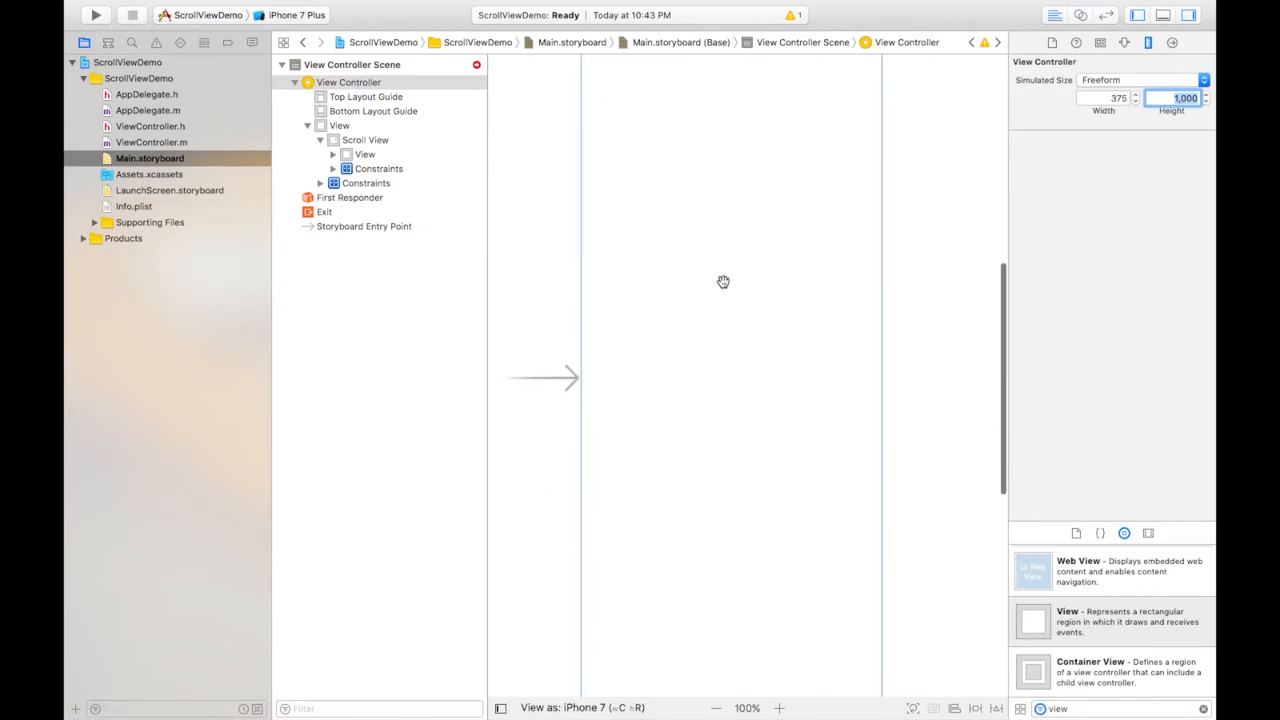
Step: Give the content view an Equal Widths constraint to the main view
{"action": "left_click", "coordinate": [364, 154]}
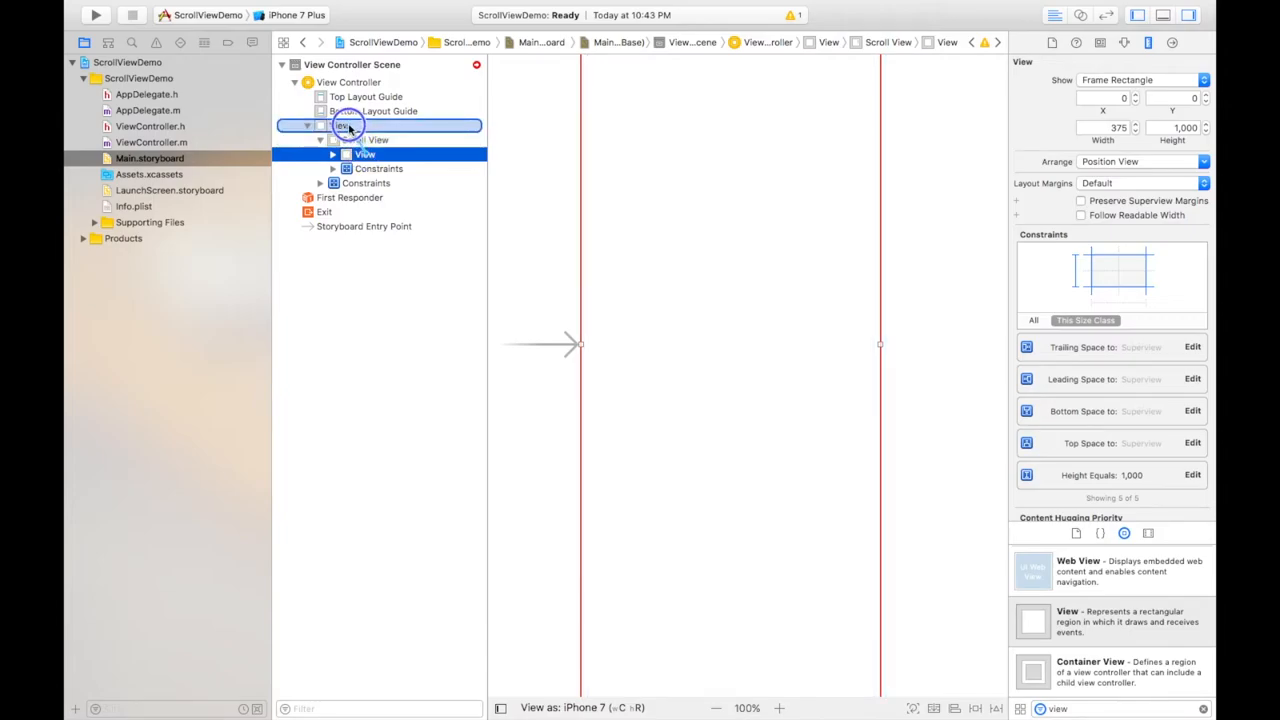
{"action": "left_click", "coordinate": [344, 128]}
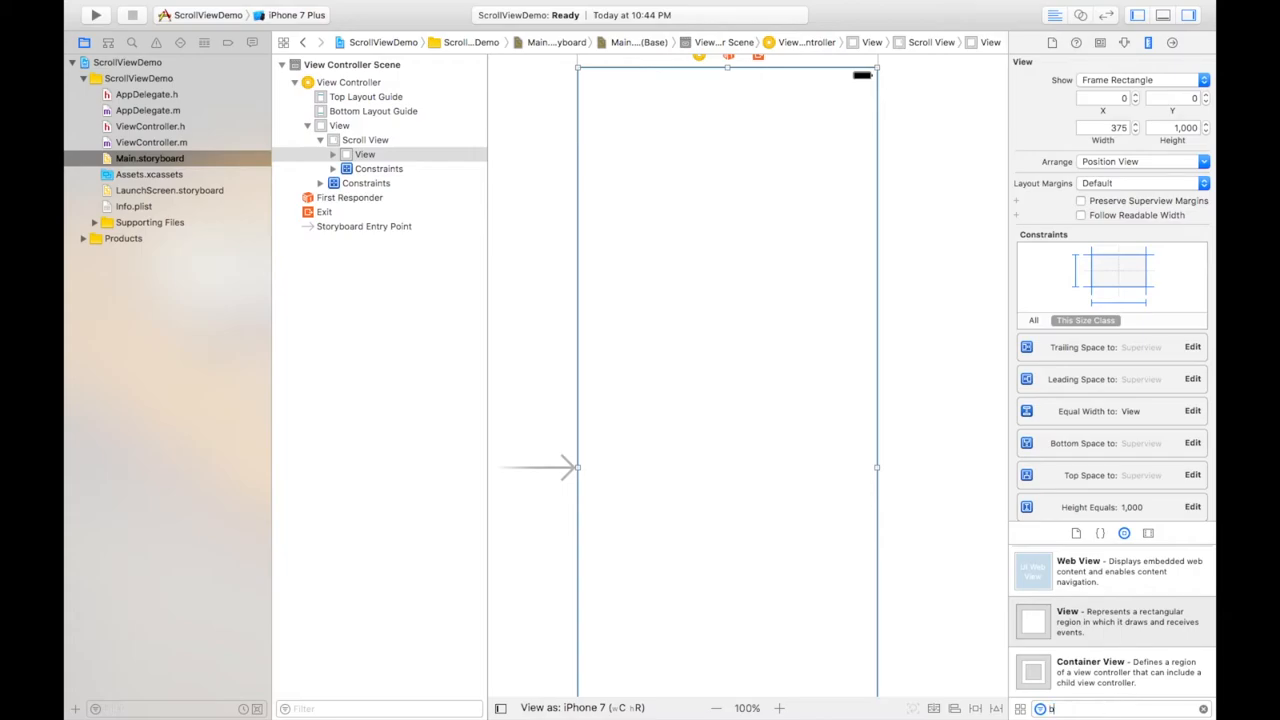
Step: Add a Button near the top of the content view and give it a teal background
{"action": "type", "text": "but"}
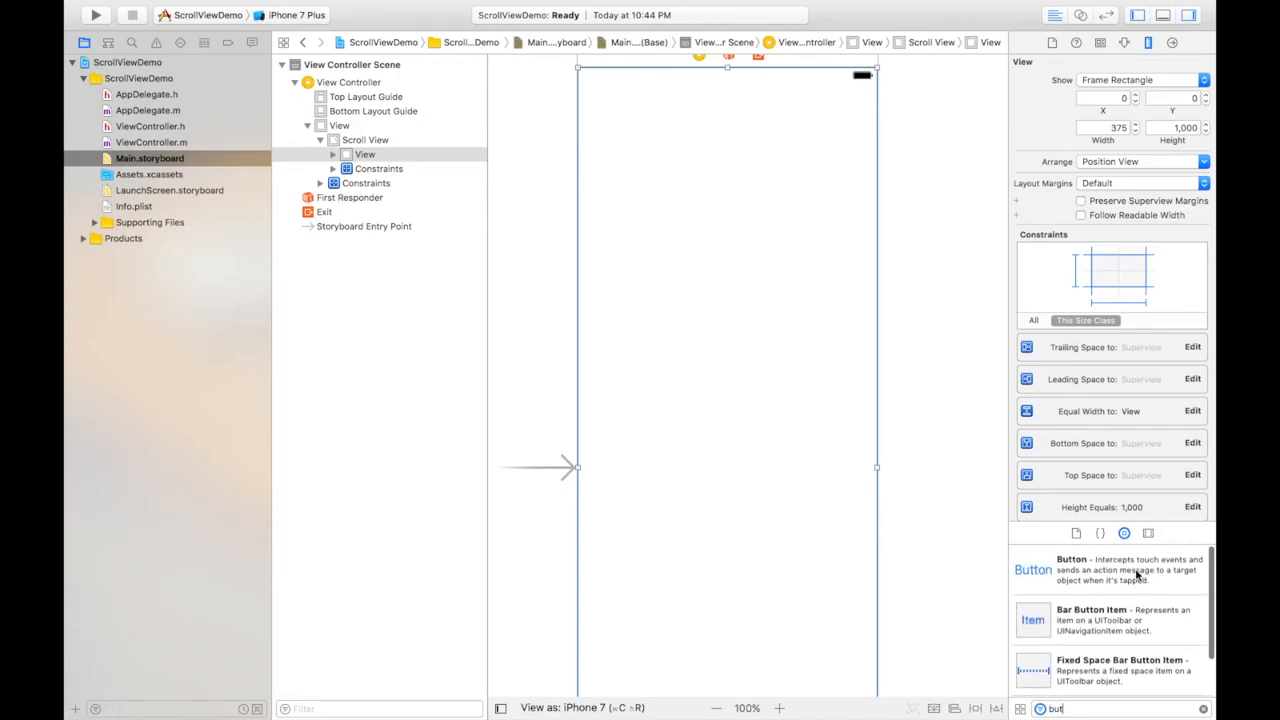
{"action": "left_click_drag", "start_coordinate": [1032, 568], "coordinate": [684, 184]}
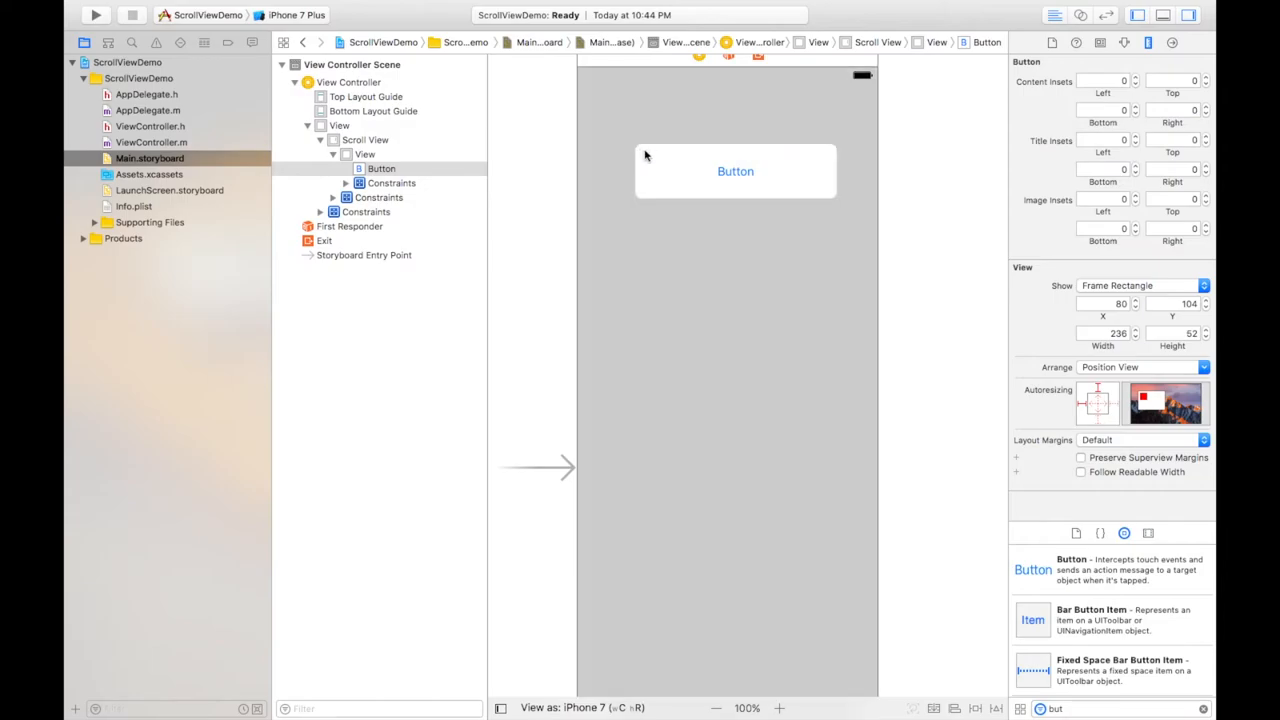
{"action": "left_click", "coordinate": [736, 172]}
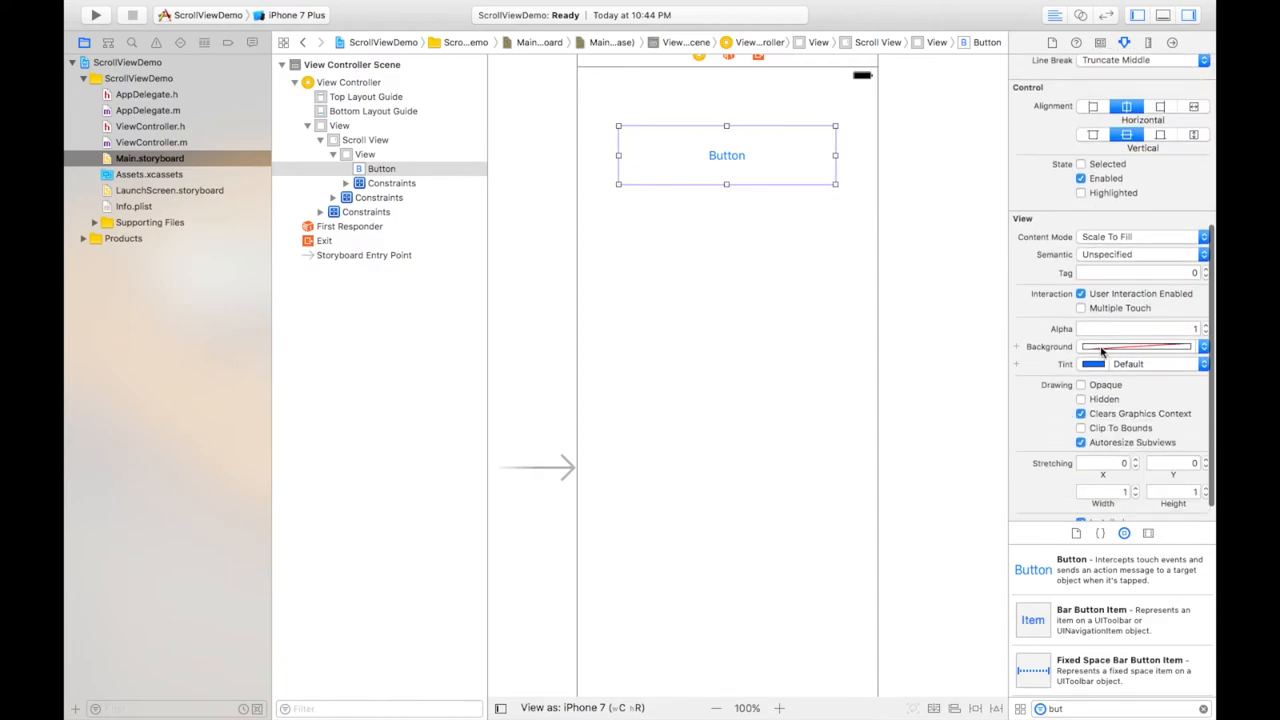
{"action": "left_click", "coordinate": [1128, 346]}
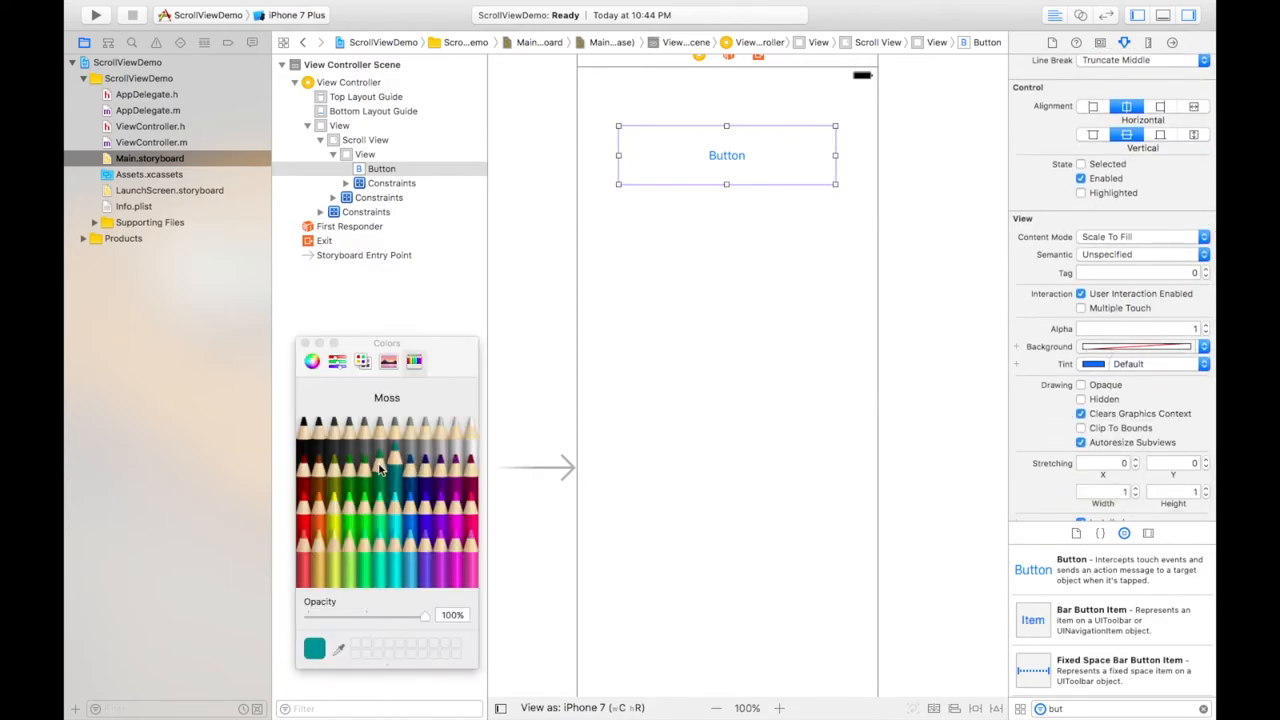
{"action": "left_click", "coordinate": [378, 470]}
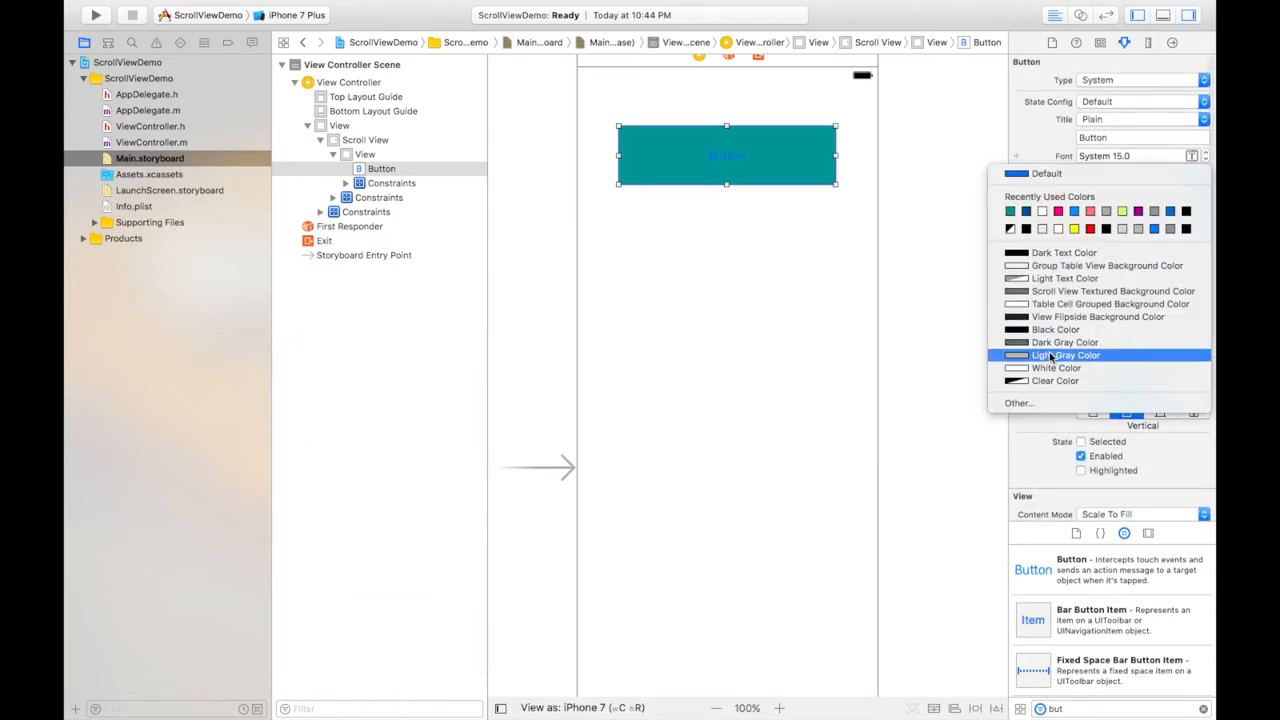
Step: Set the button's text colour to white and duplicate it into four buttons stacked down the view
{"action": "left_click", "coordinate": [1056, 368]}
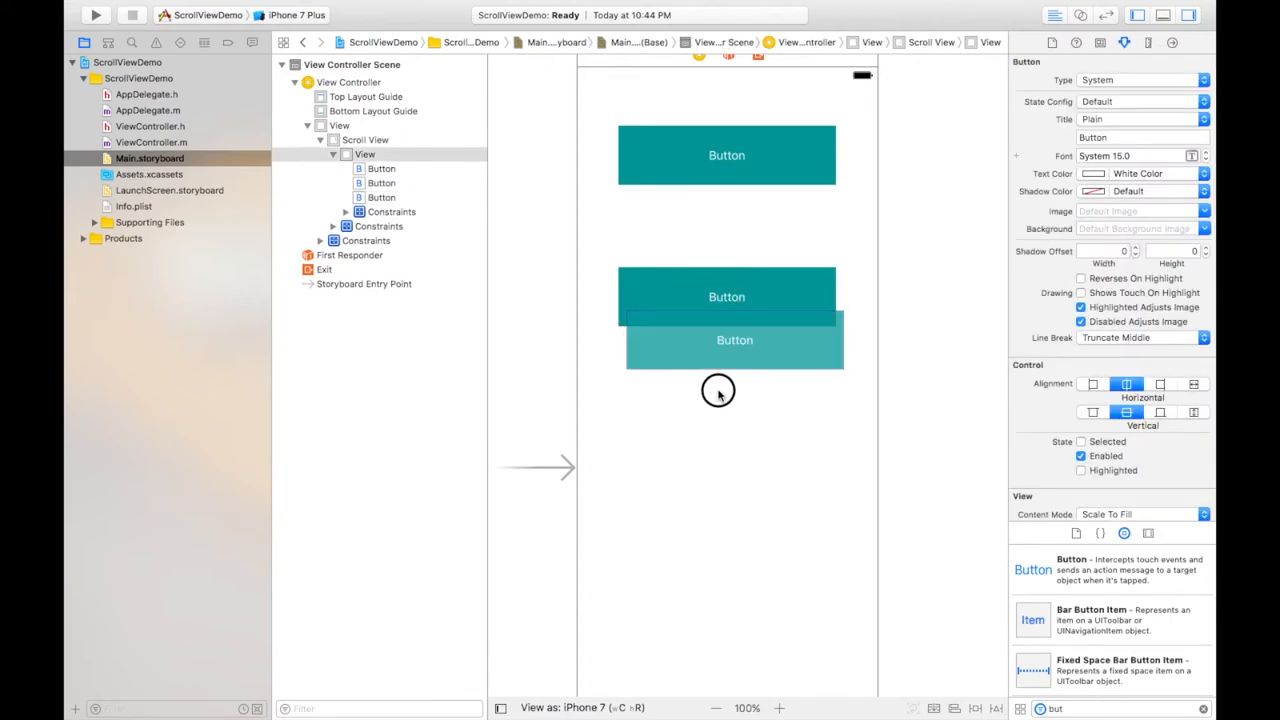
{"action": "left_click_drag", "start_coordinate": [736, 340], "coordinate": [726, 444]}
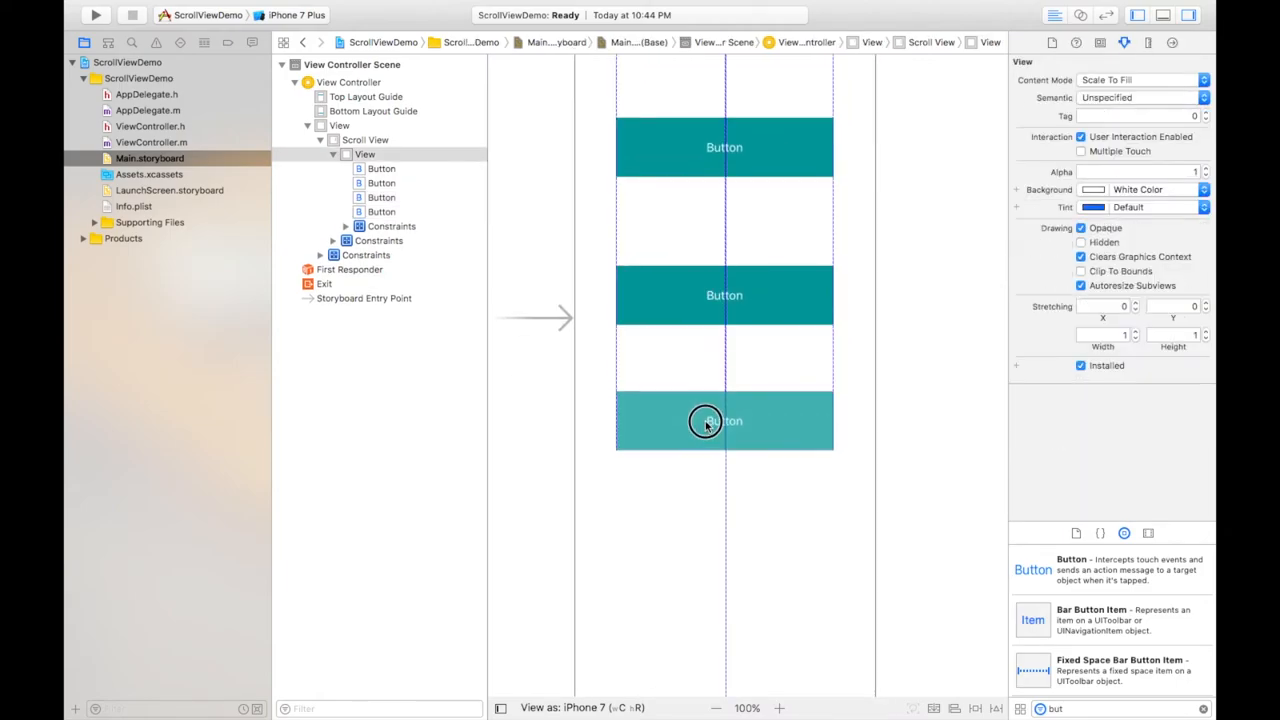
{"action": "left_click", "coordinate": [724, 420]}
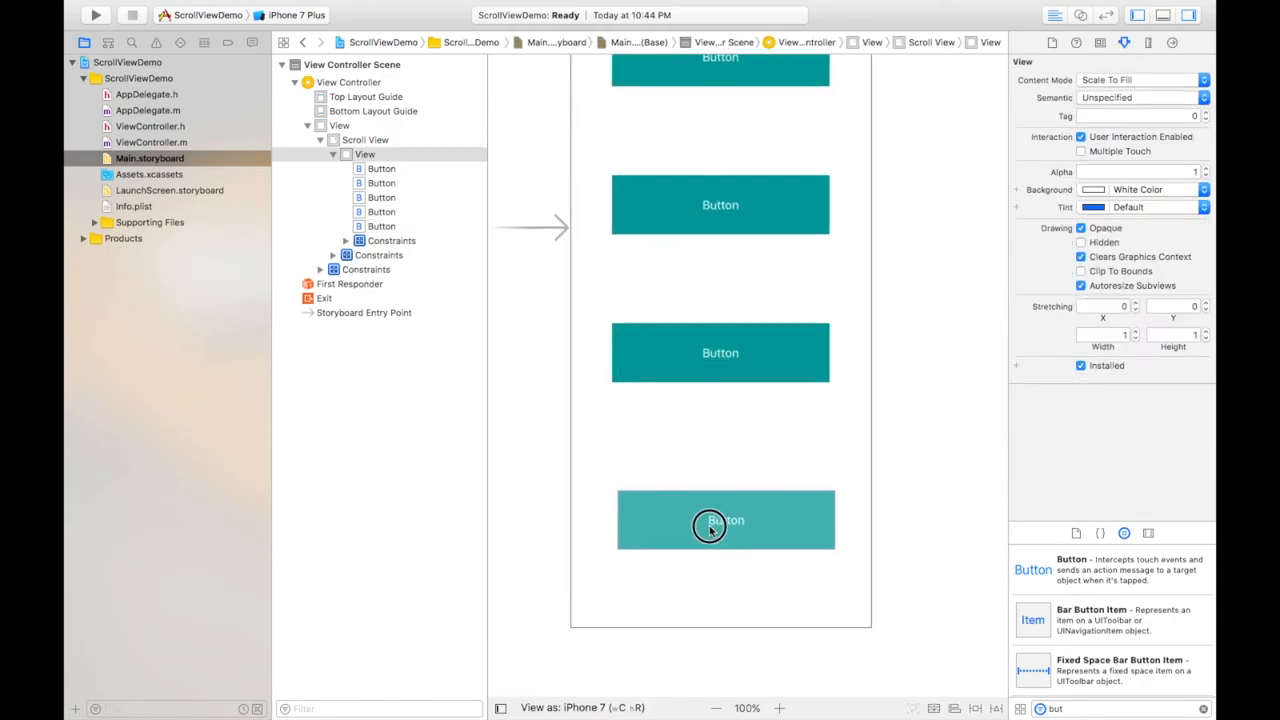
{"action": "left_click", "coordinate": [720, 520]}
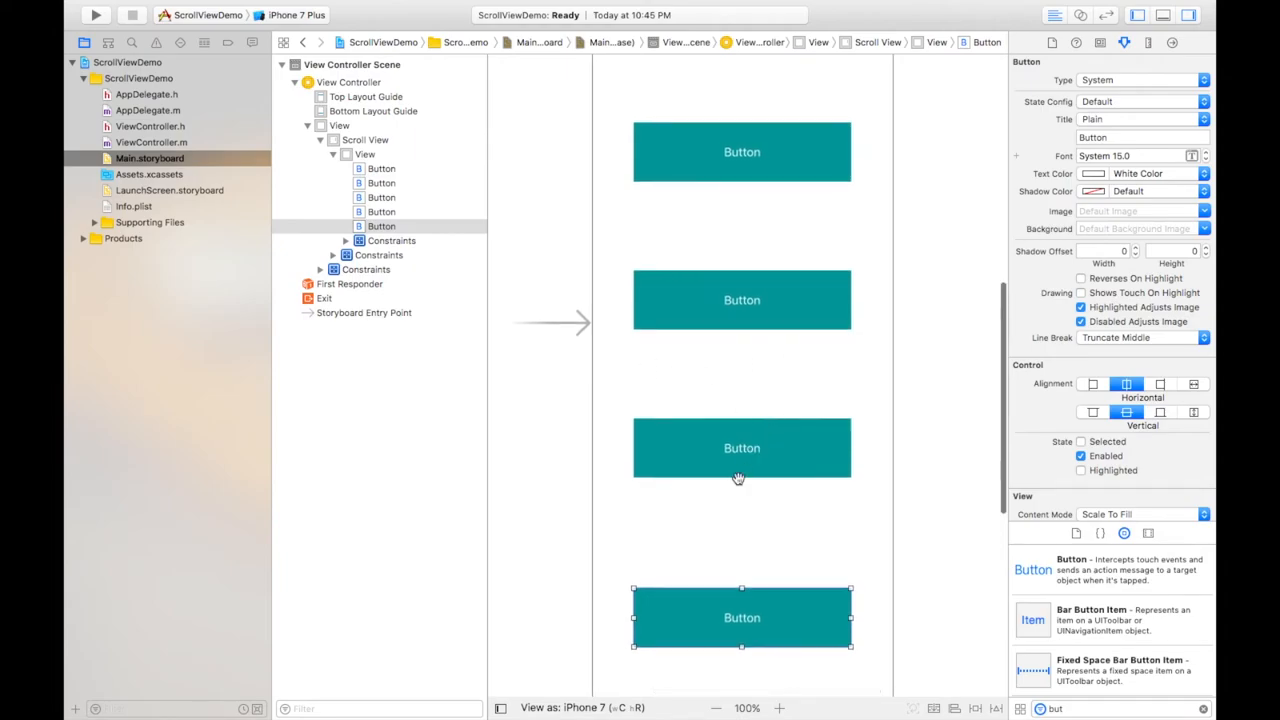
{"action": "mouse_move", "coordinate": [750, 492]}
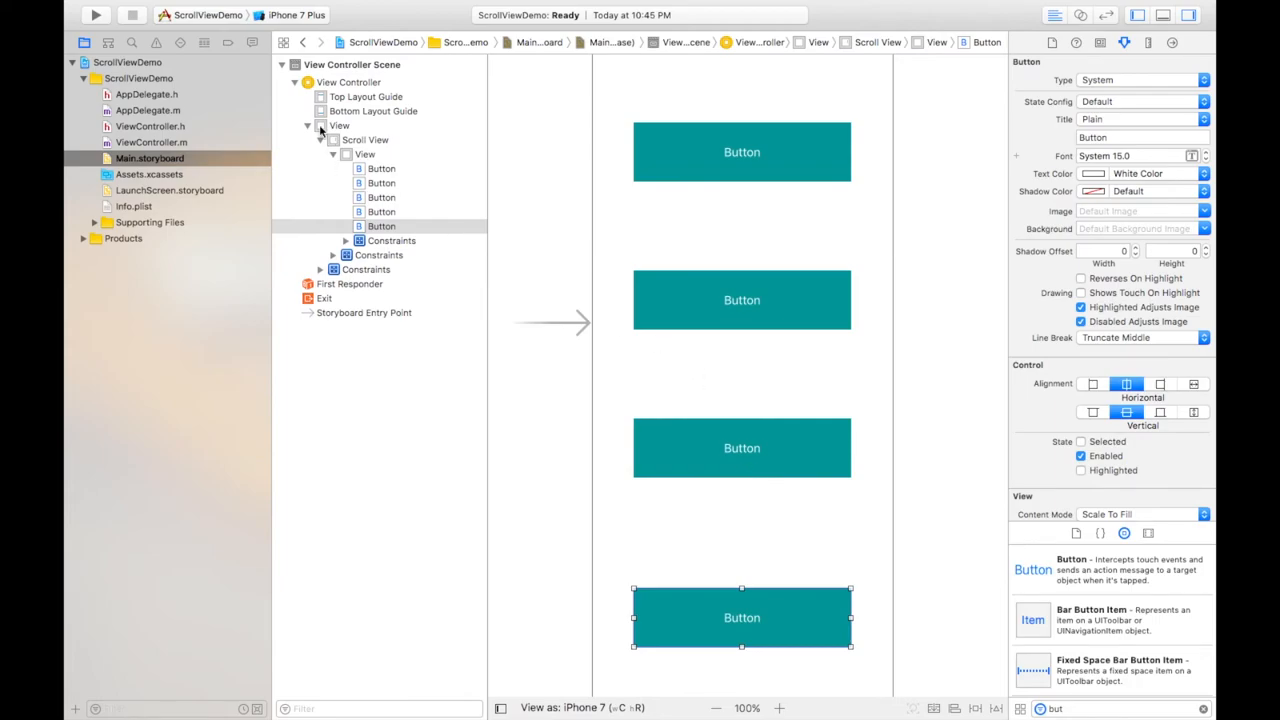
Step: Choose iPhone 7 as the scheme's run destination from the device list
{"action": "left_click", "coordinate": [290, 16]}
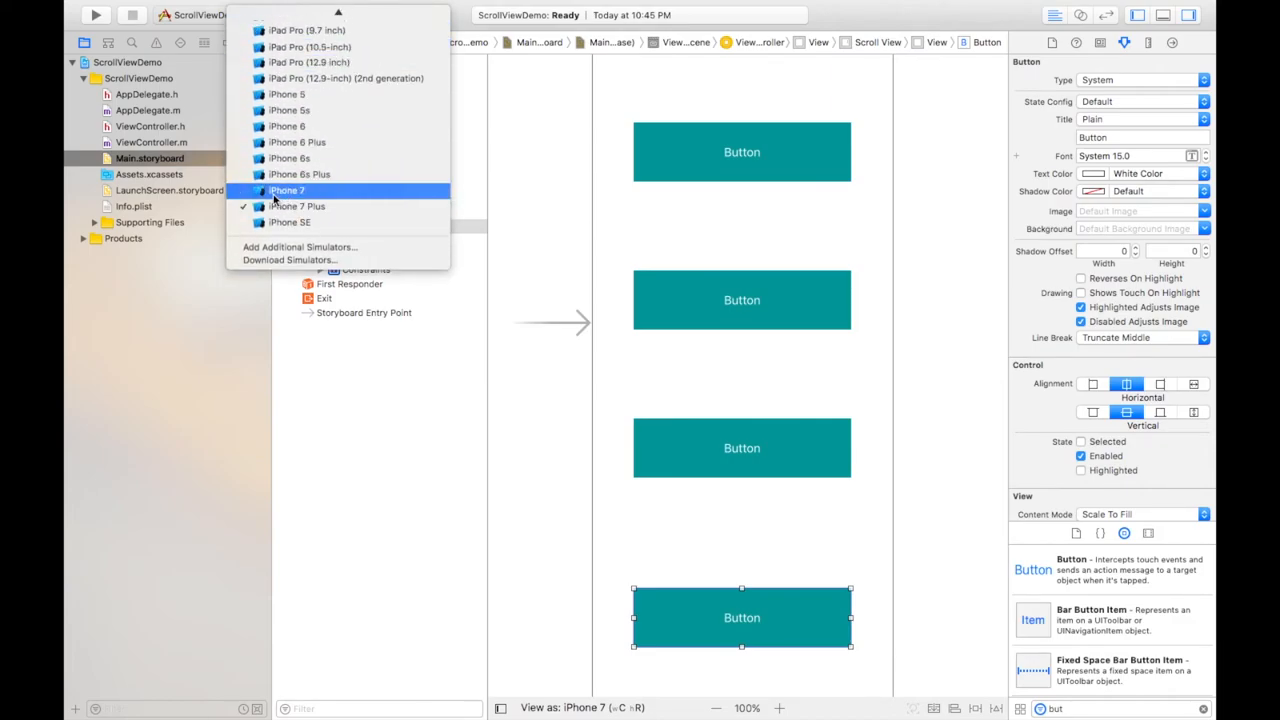
{"action": "left_click", "coordinate": [288, 190]}
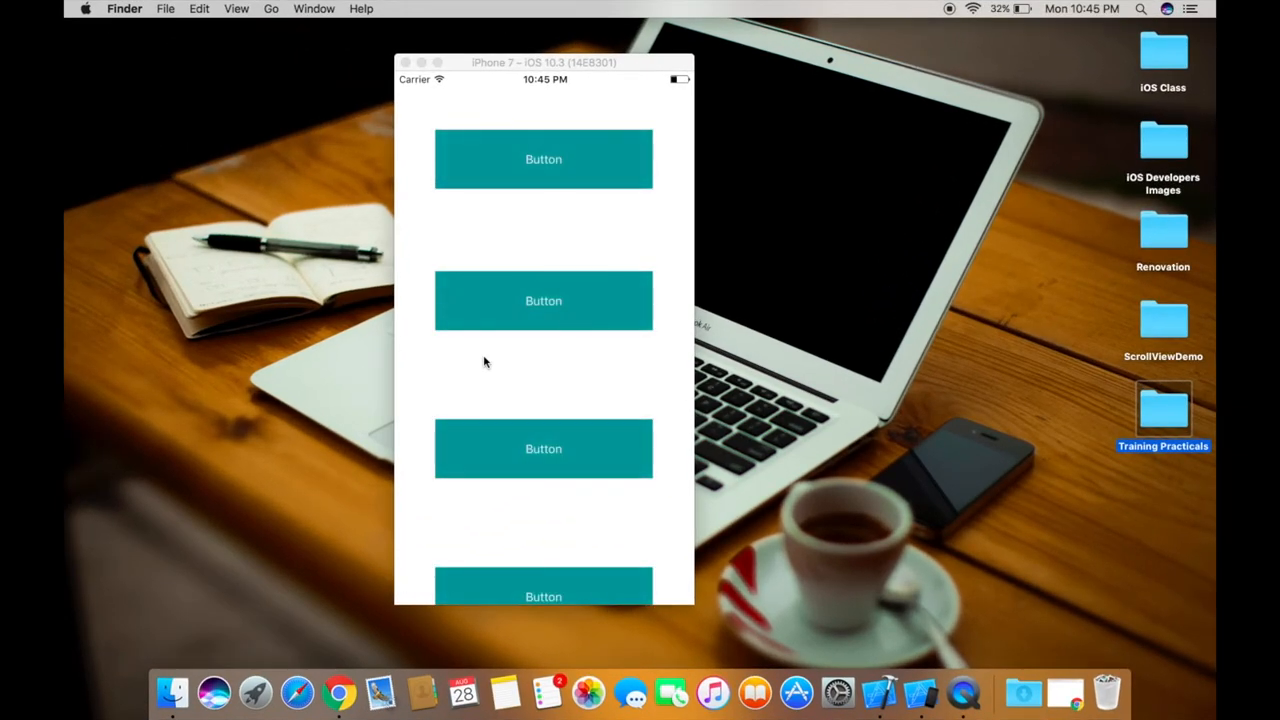
{"action": "mouse_move", "coordinate": [520, 212]}
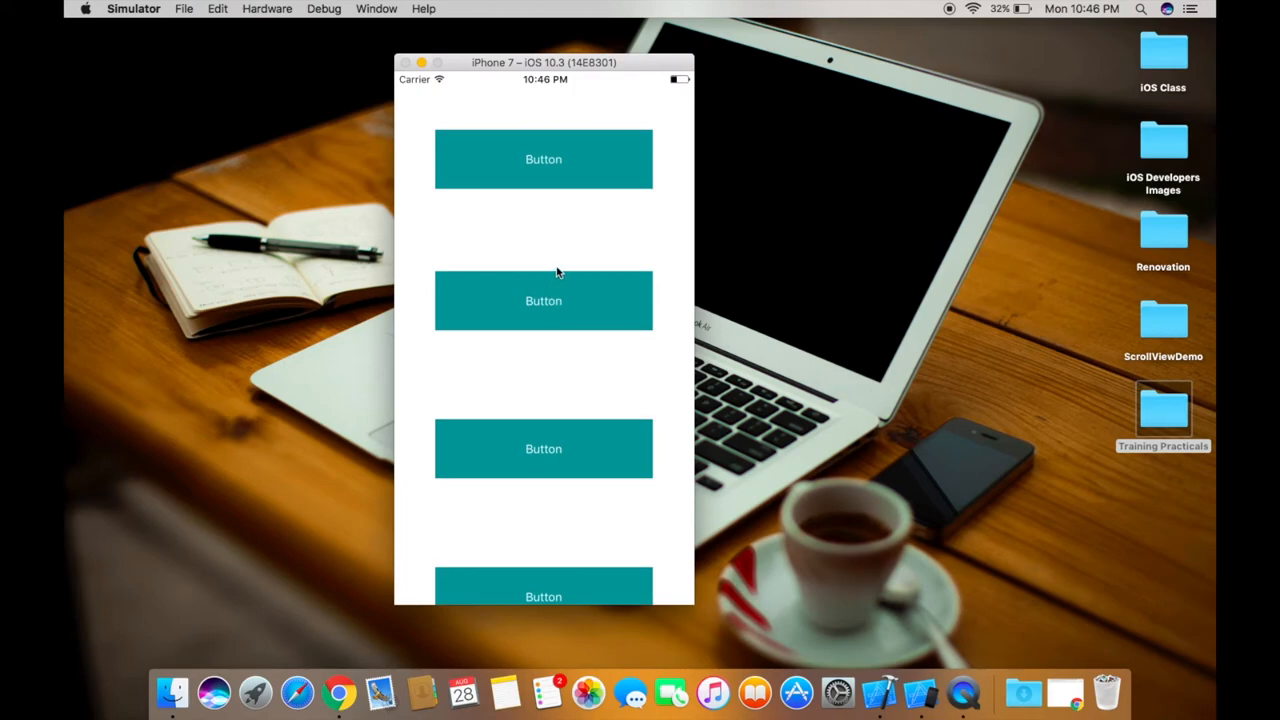
{"action": "mouse_move", "coordinate": [506, 260]}
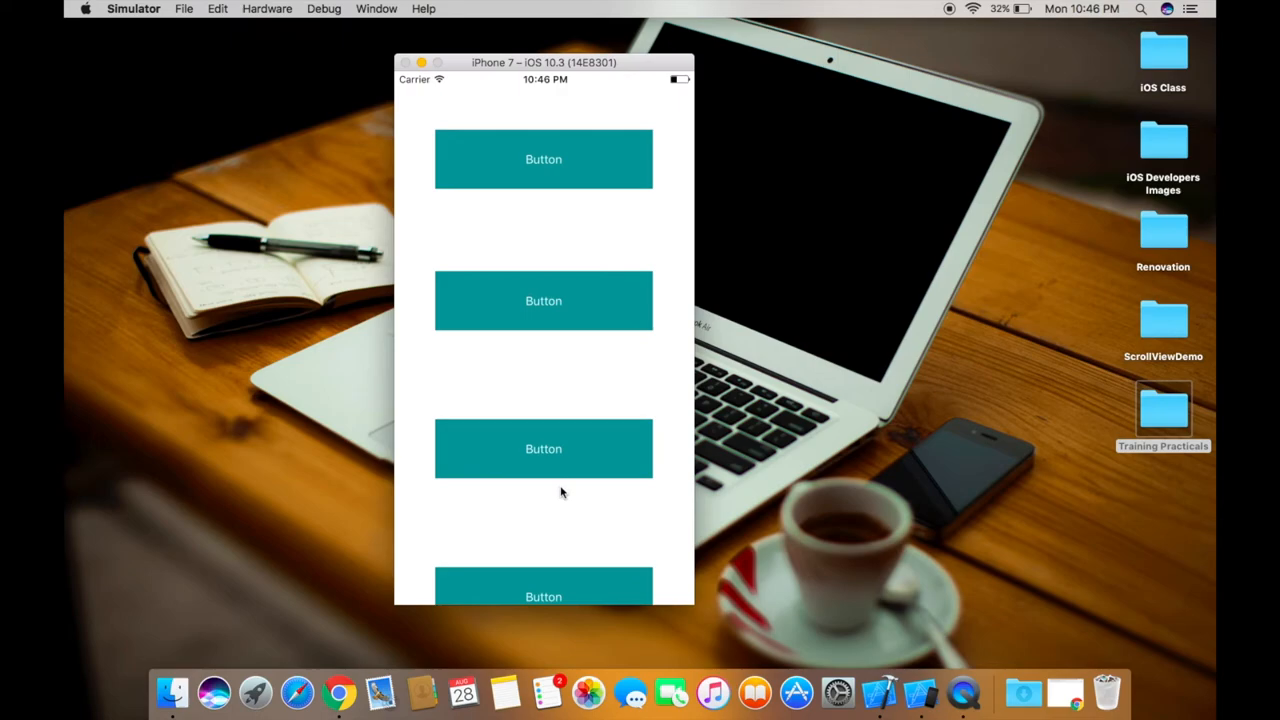
{"action": "mouse_move", "coordinate": [536, 388]}
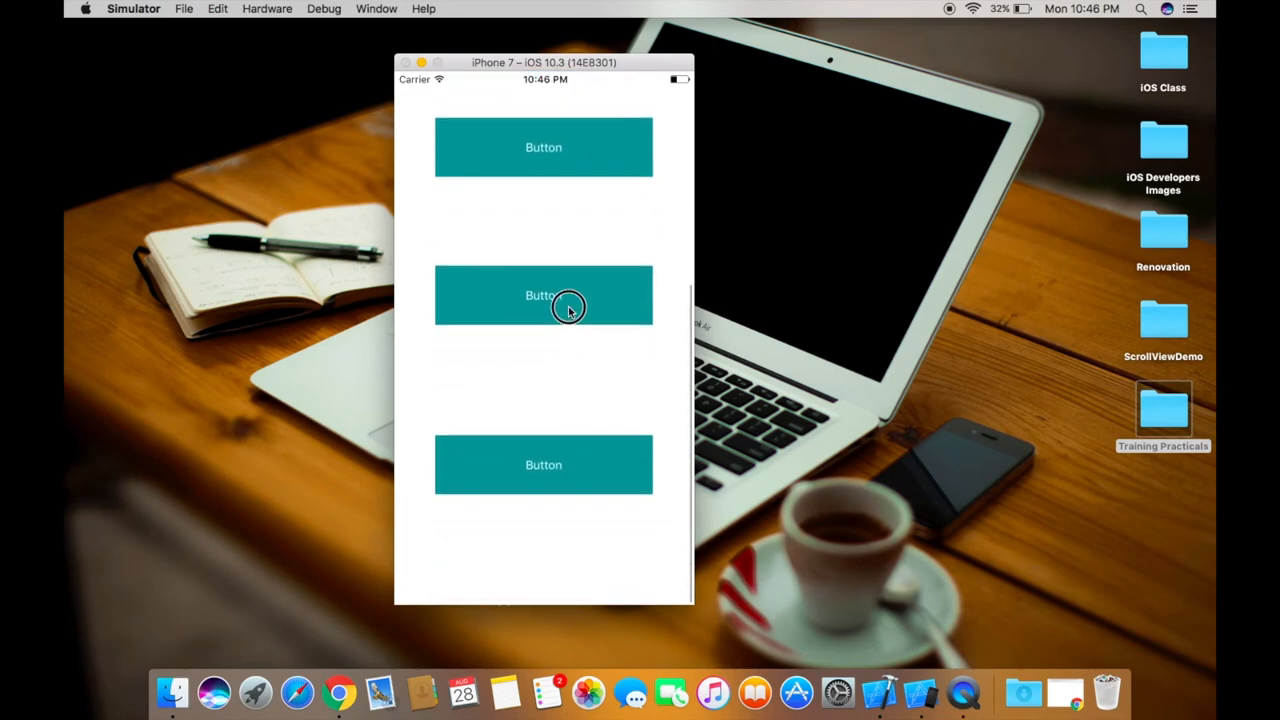
Step: Scroll the ScrollViewDemo screen down through the teal buttons and back to the top
{"action": "scroll", "scroll_direction": "down", "scroll_amount": 3}
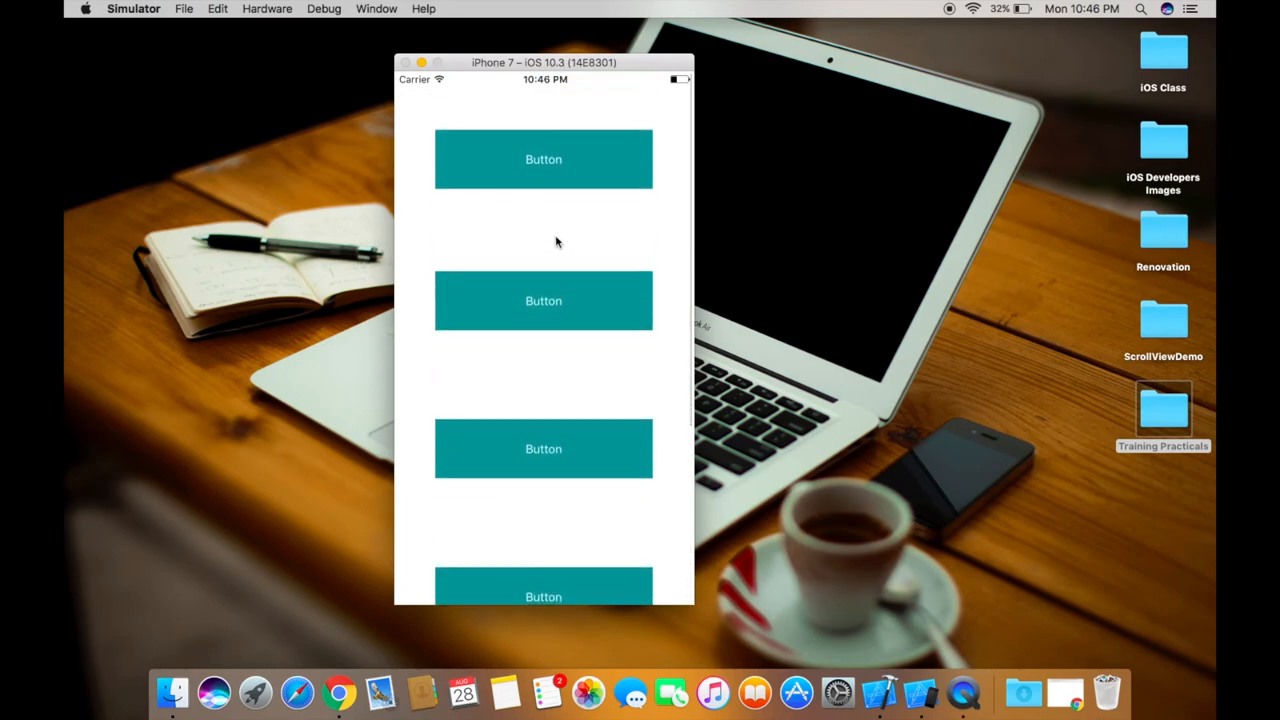
{"action": "mouse_move", "coordinate": [560, 400]}
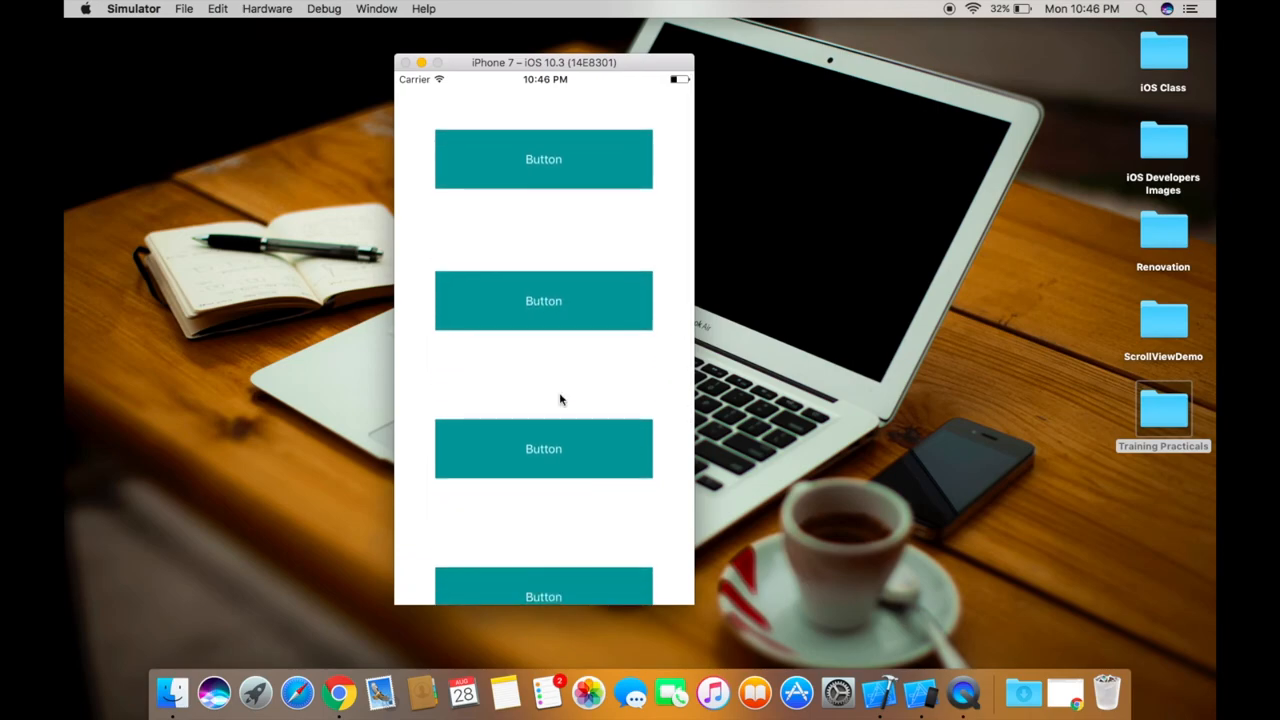